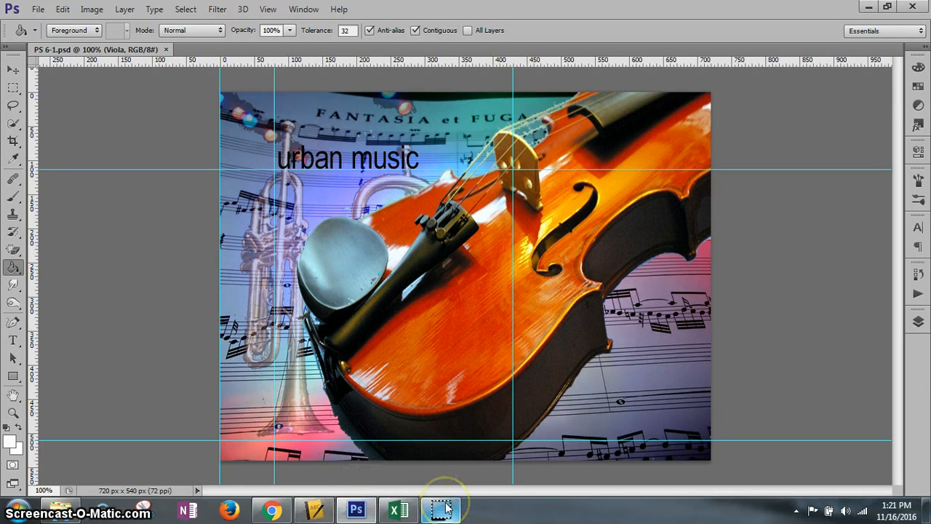
mouse_move(440, 508)
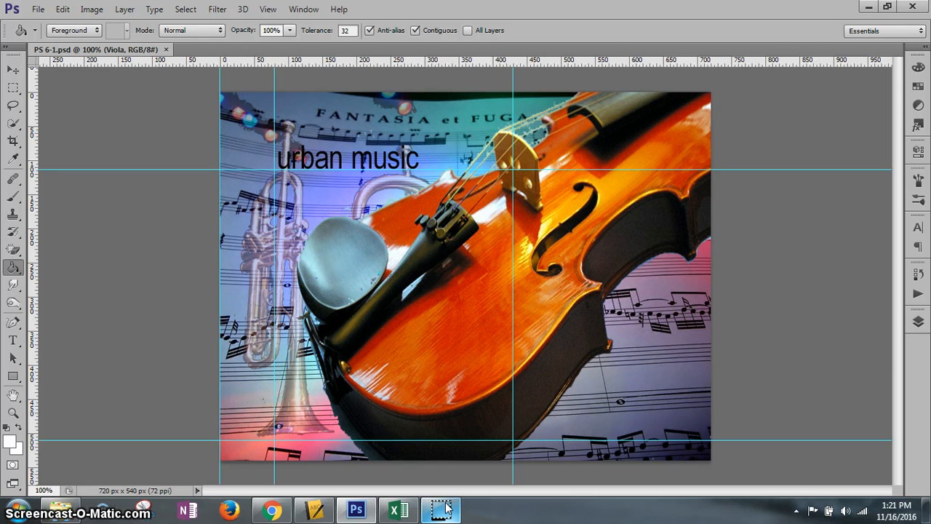
mouse_move(70, 367)
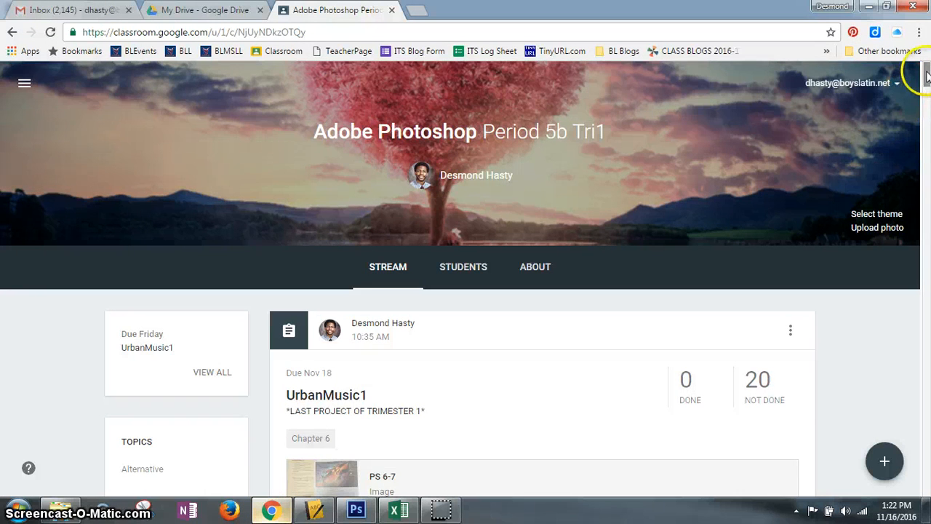
Open the PS 6-1.psd attachment in Drive, then save as UrbanMusic1_VIDEO_dah.psd.
scroll(down, 3)
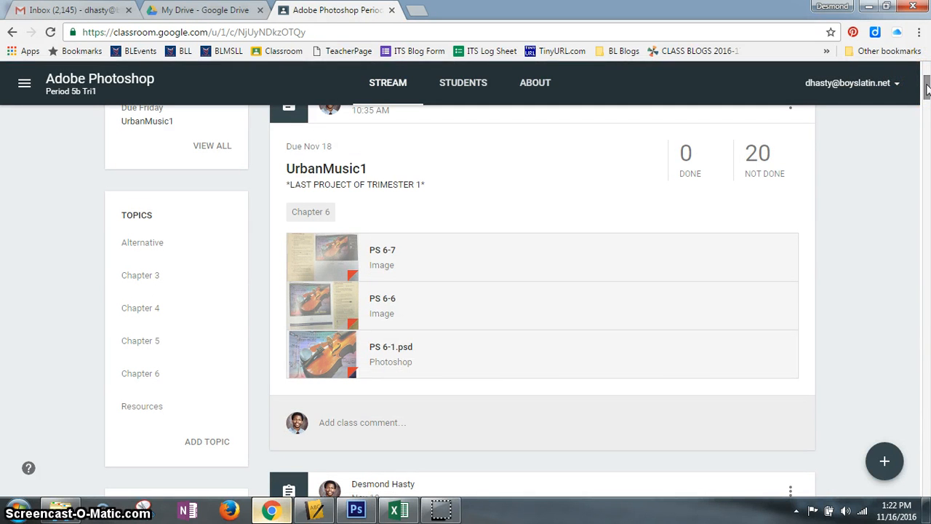
mouse_move(391, 347)
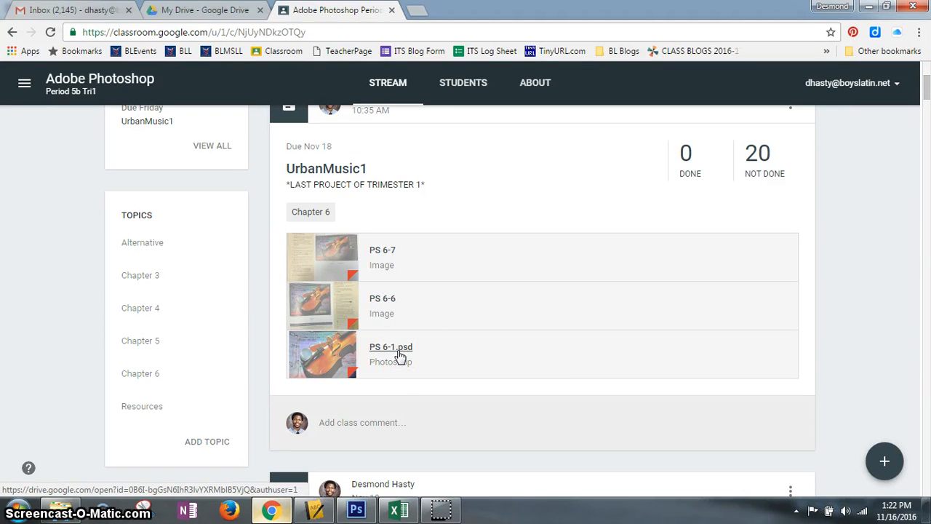
click(391, 346)
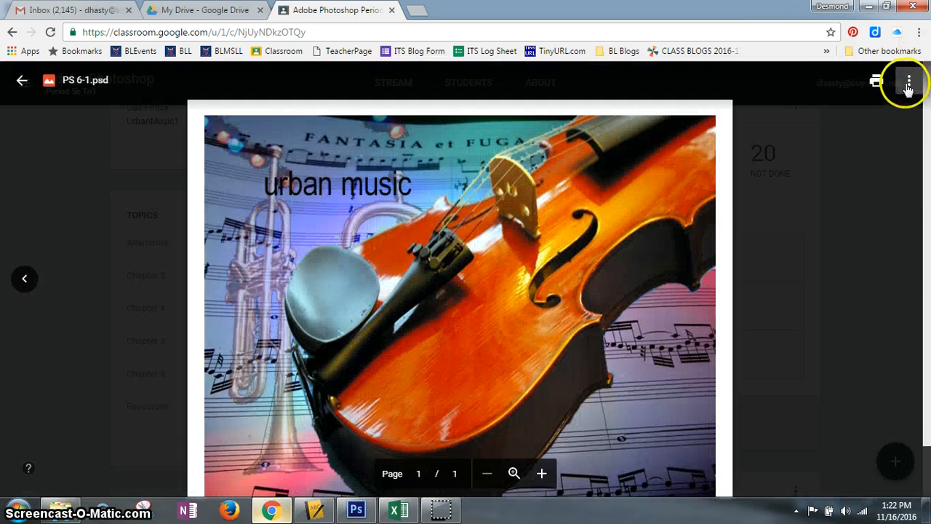
click(909, 81)
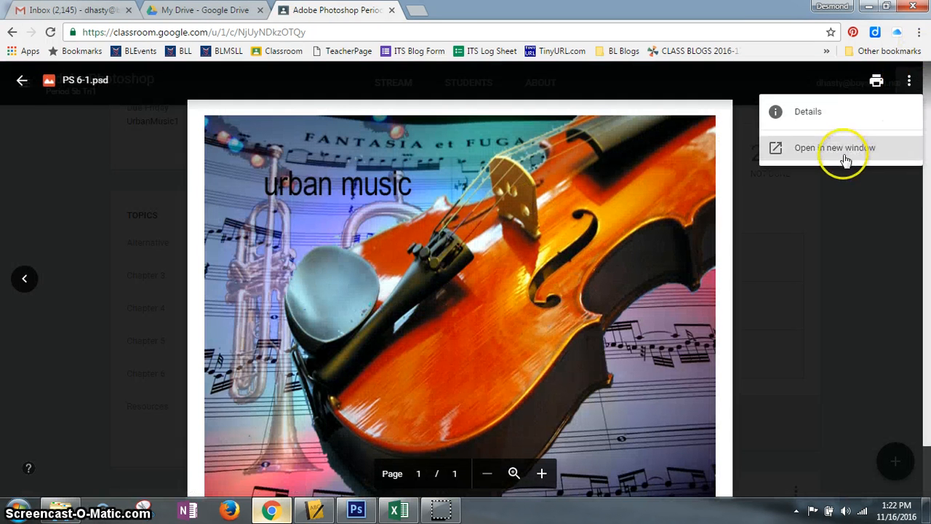
click(834, 147)
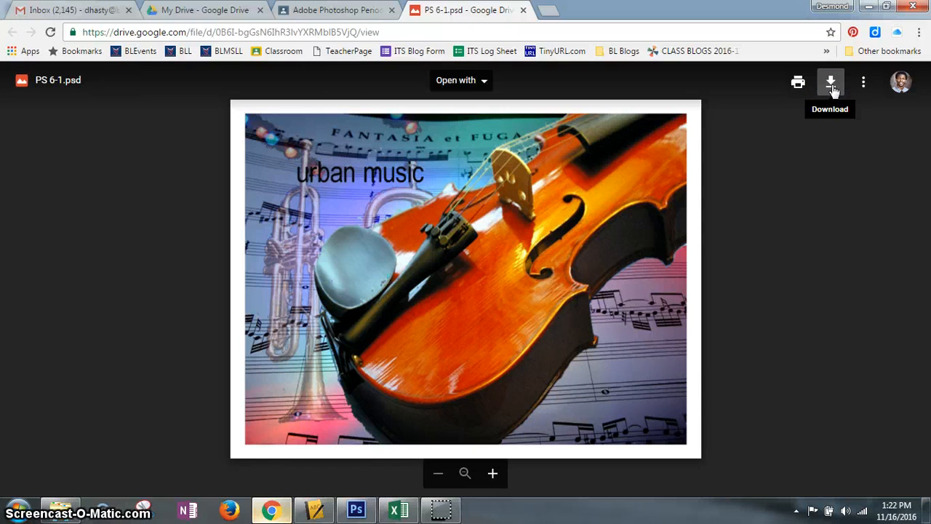
mouse_move(420, 340)
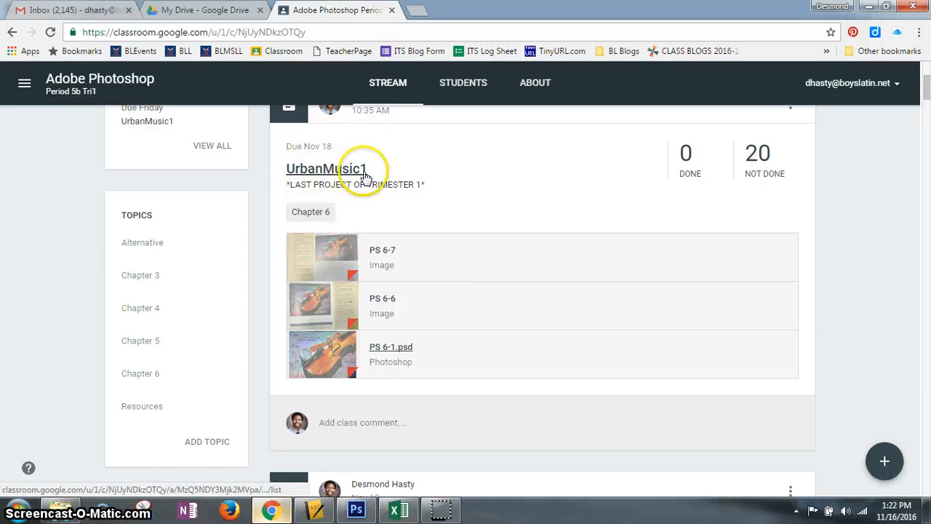
mouse_move(790, 29)
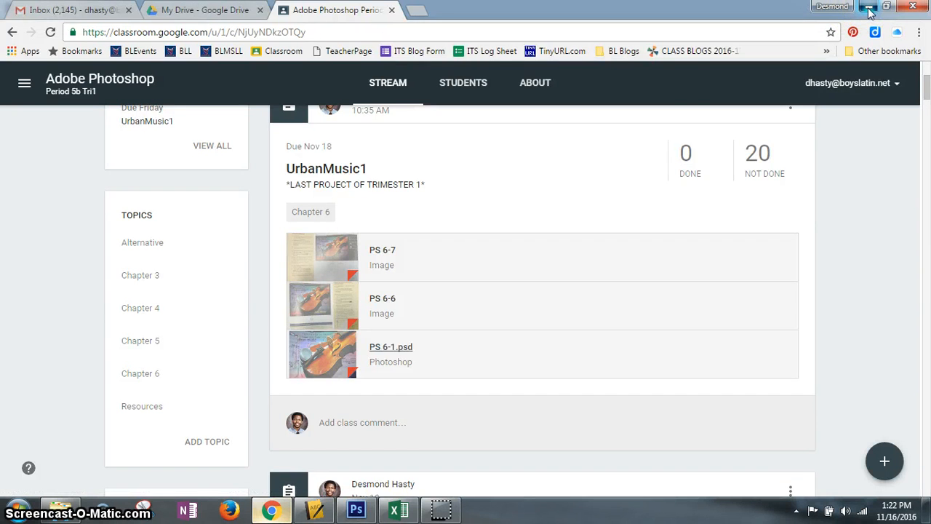
click(355, 509)
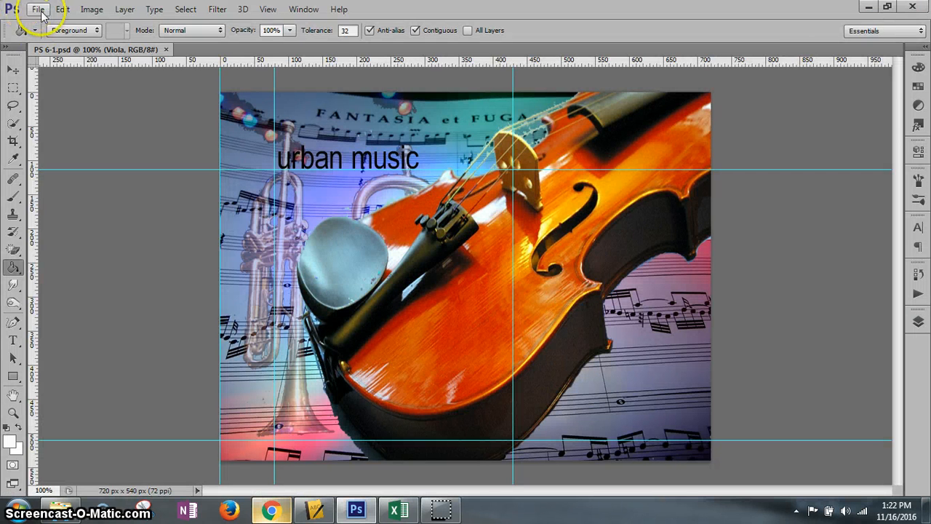
mouse_move(71, 181)
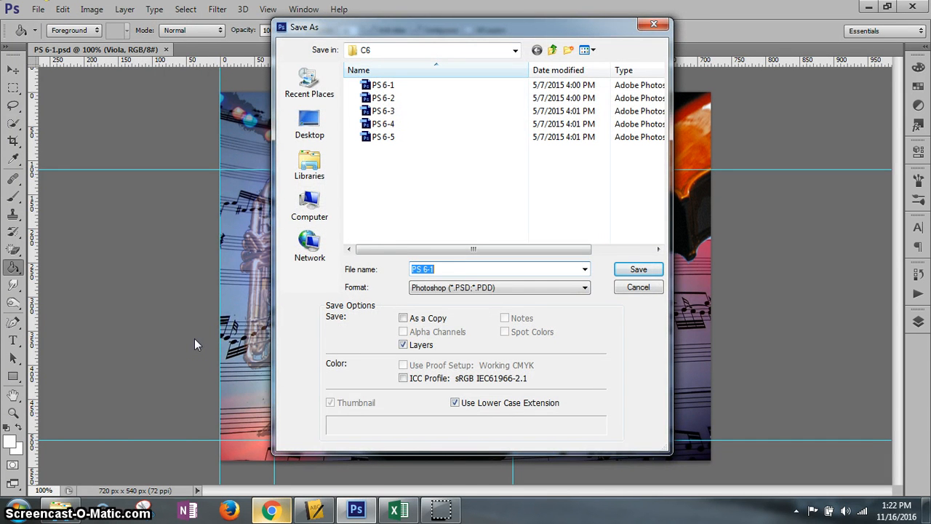
click(638, 269)
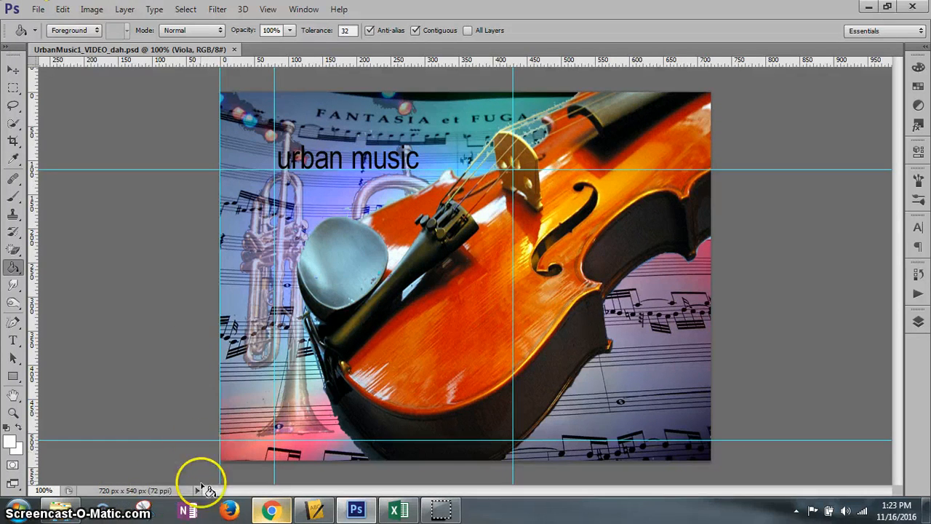
Set the status bar to Document Sizes, now showing 1.11M/4.73M.
click(198, 491)
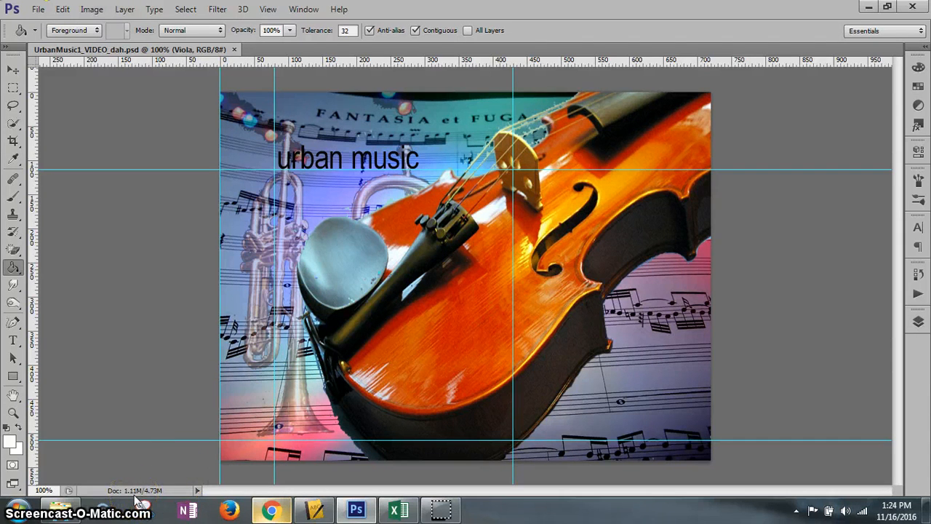
mouse_move(149, 498)
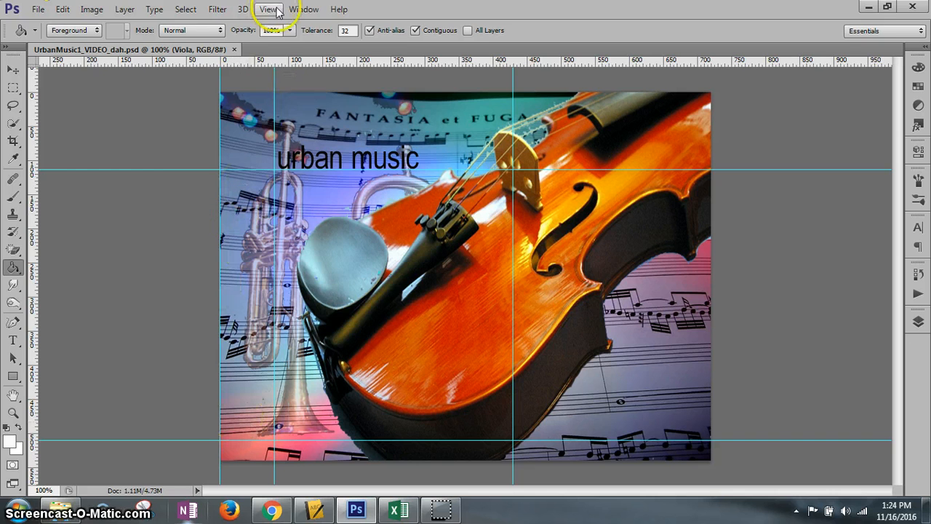
click(268, 8)
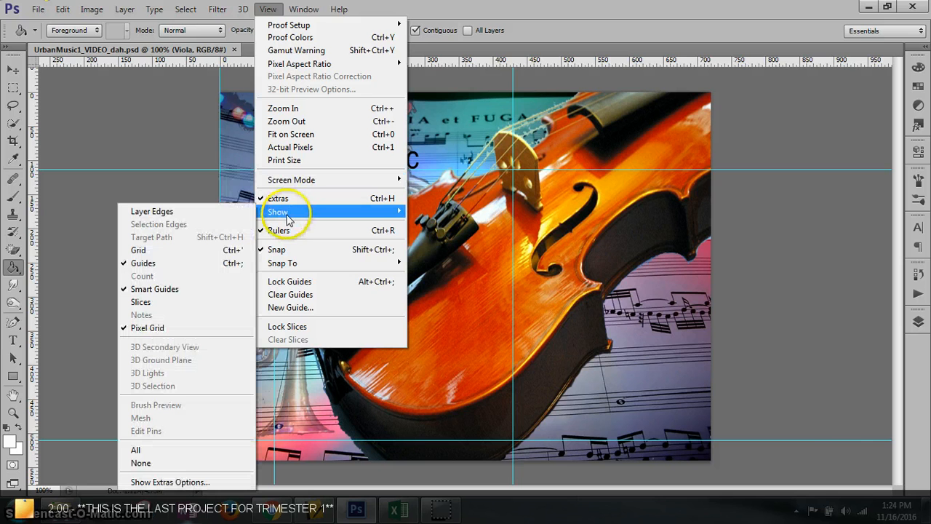
mouse_move(182, 263)
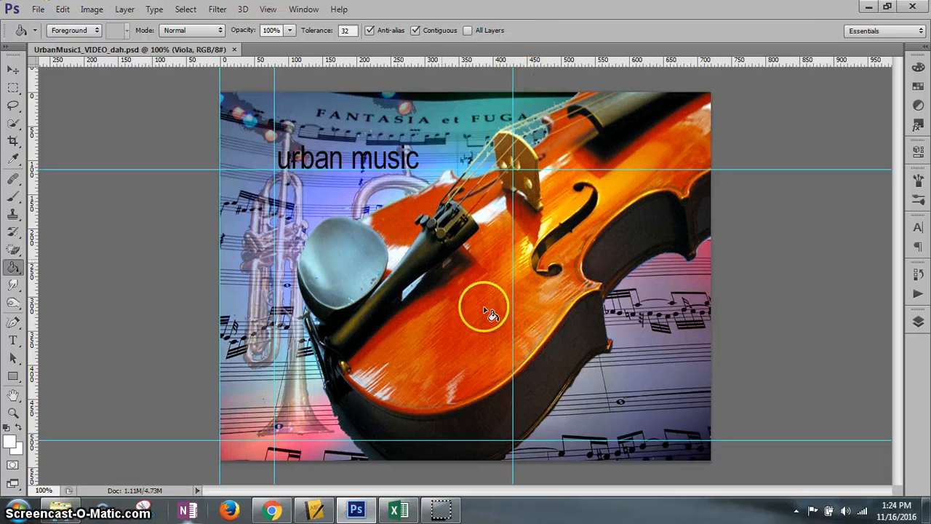
mouse_move(128, 450)
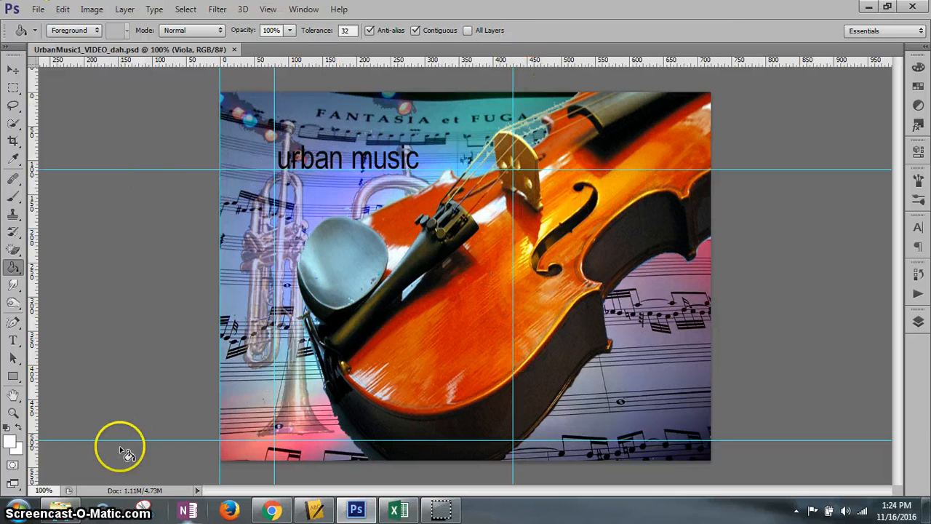
mouse_move(302, 142)
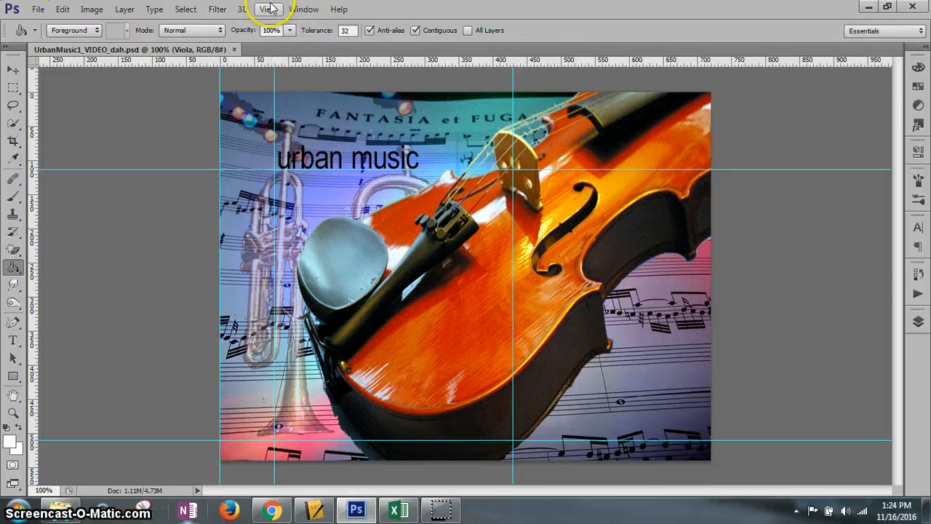
click(267, 9)
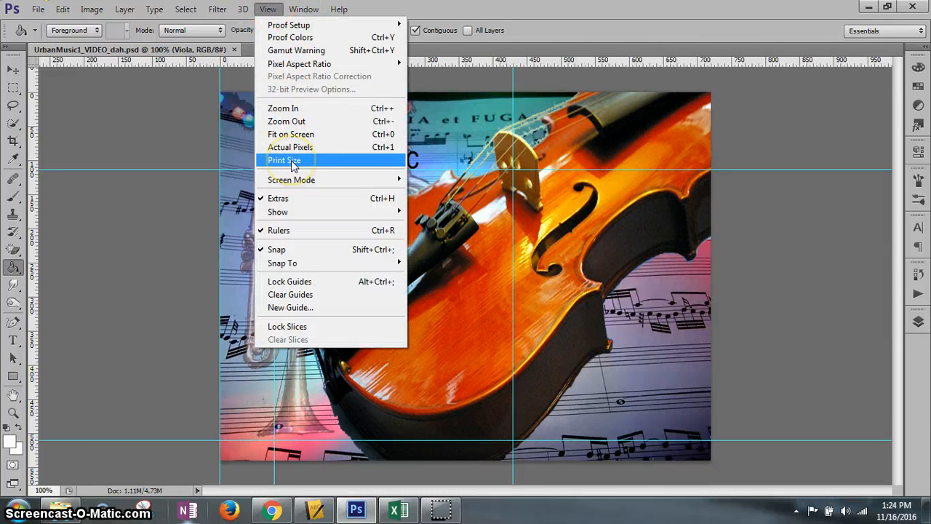
mouse_move(289, 230)
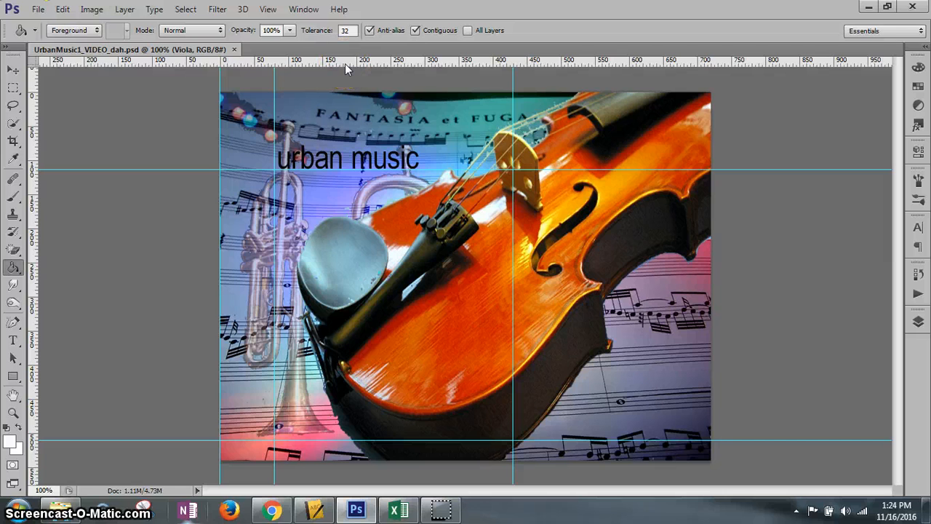
right_click(349, 69)
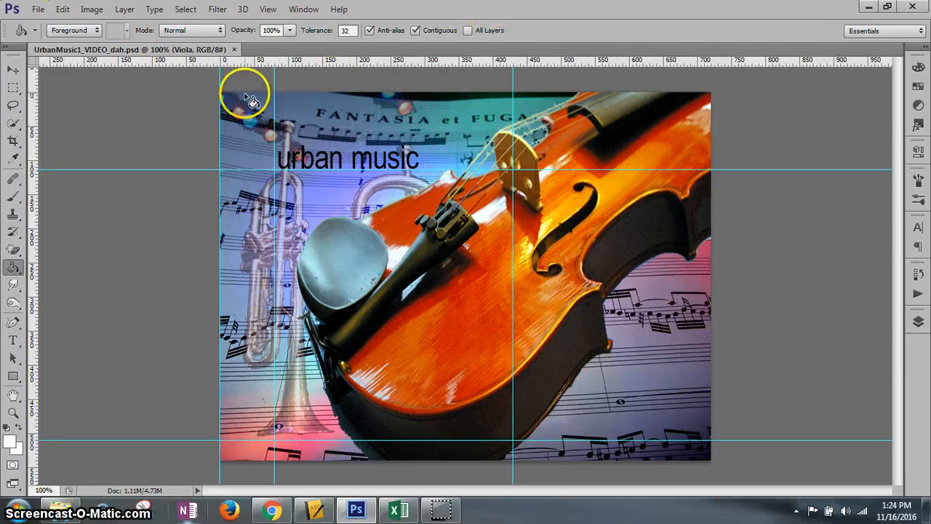
mouse_move(717, 82)
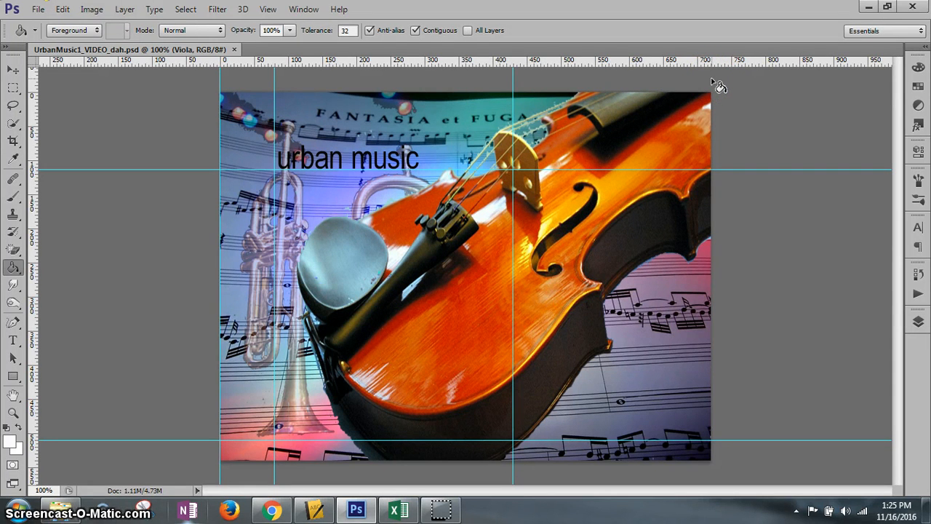
mouse_move(375, 96)
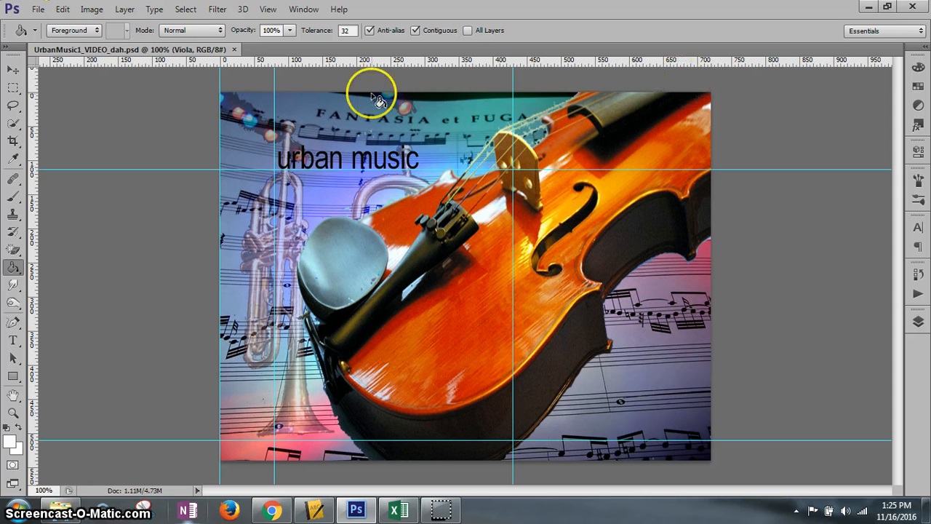
mouse_move(244, 113)
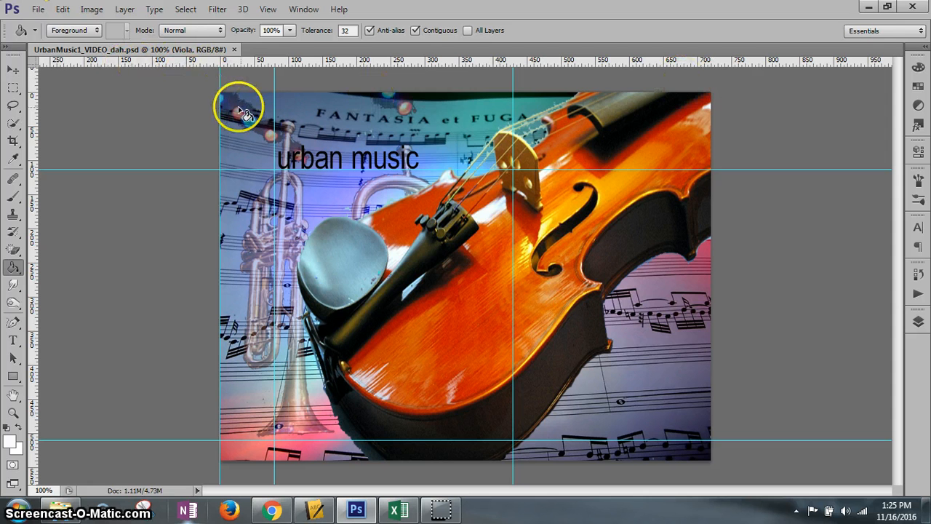
mouse_move(226, 99)
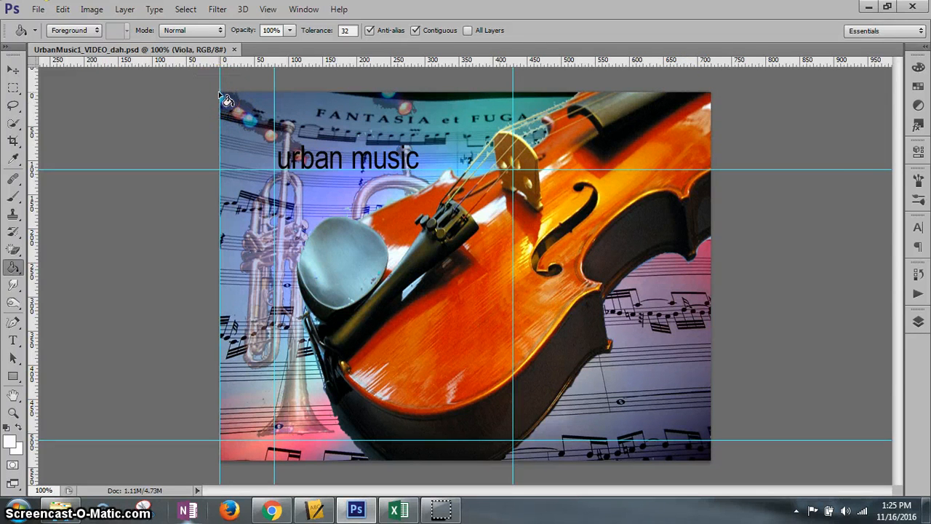
mouse_move(43, 98)
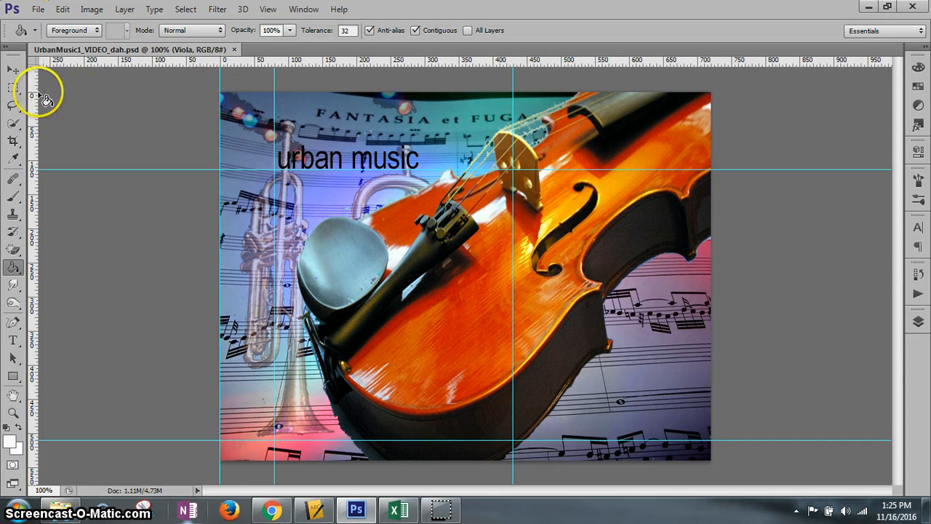
mouse_move(186, 94)
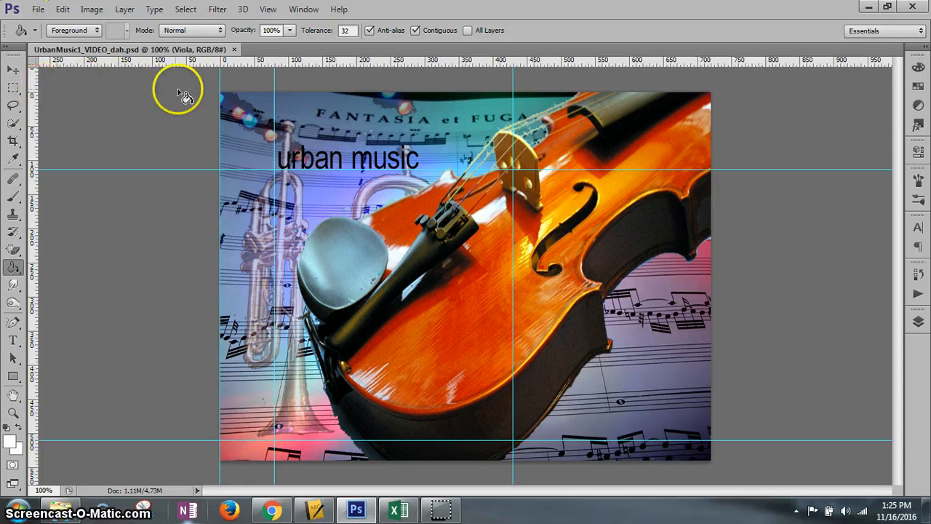
mouse_move(225, 124)
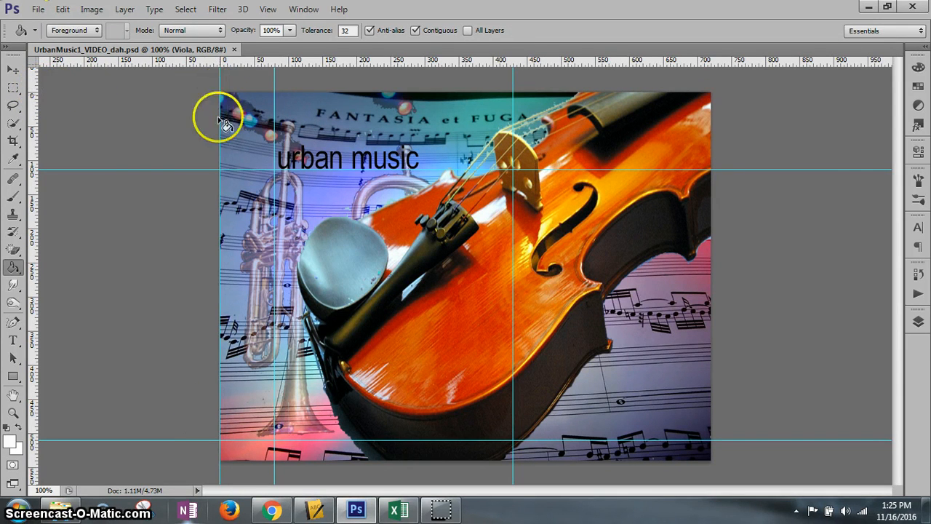
mouse_move(228, 469)
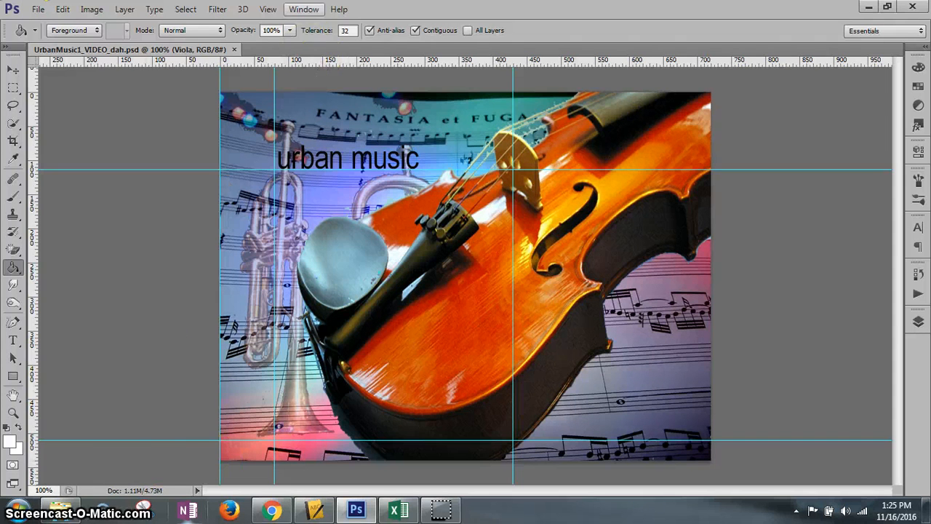
Pick Typography from the workspace layouts menu.
click(303, 10)
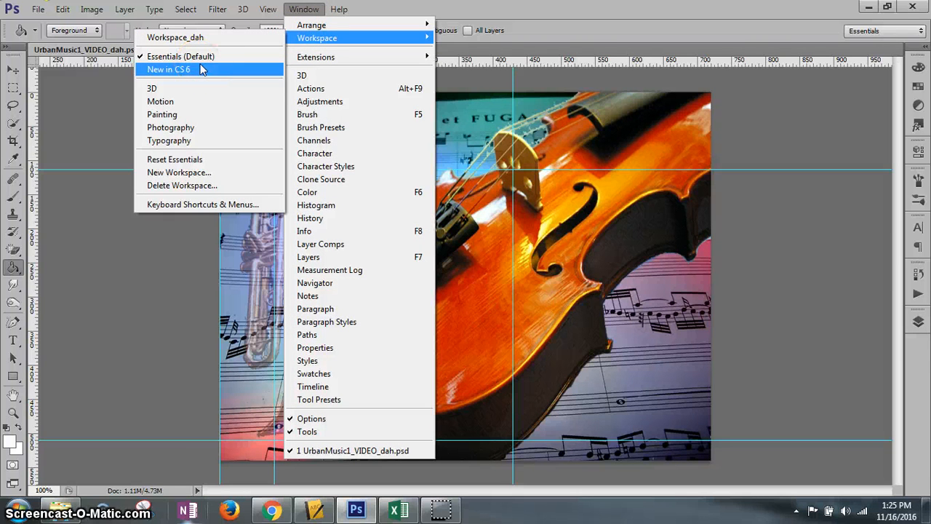
mouse_move(186, 144)
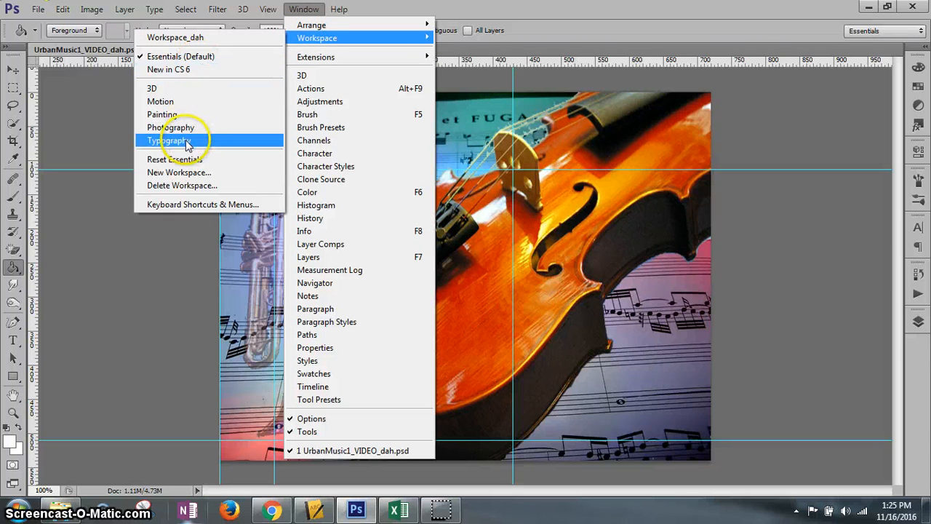
click(168, 140)
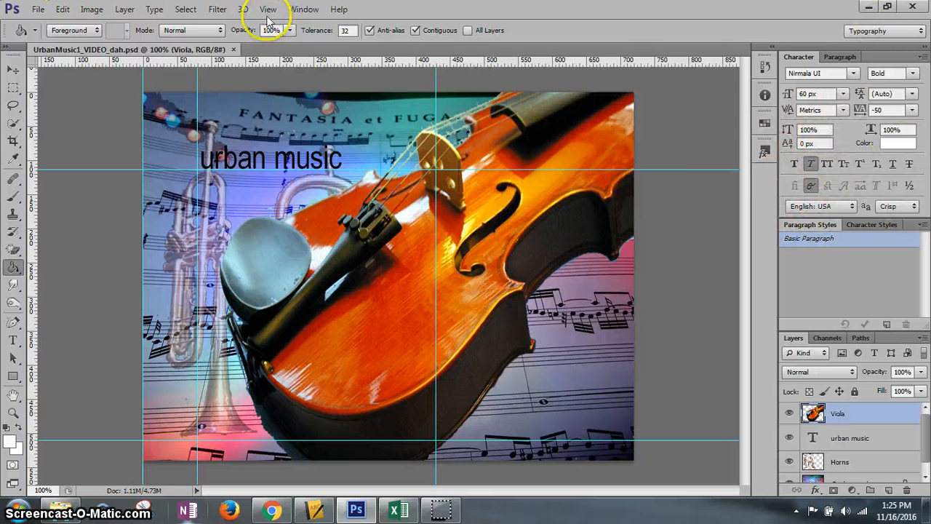
Click the workspace switcher again, leaving the Typography layout unchanged.
click(305, 9)
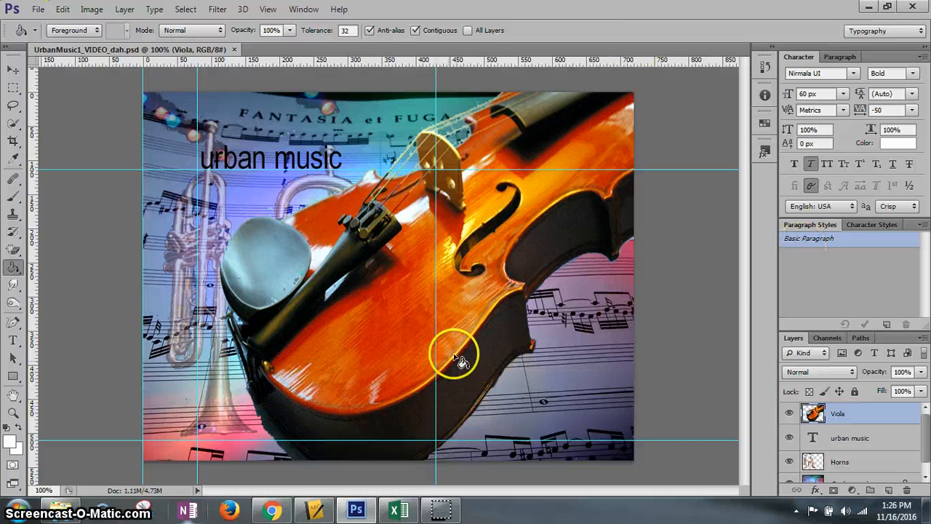
mouse_move(280, 375)
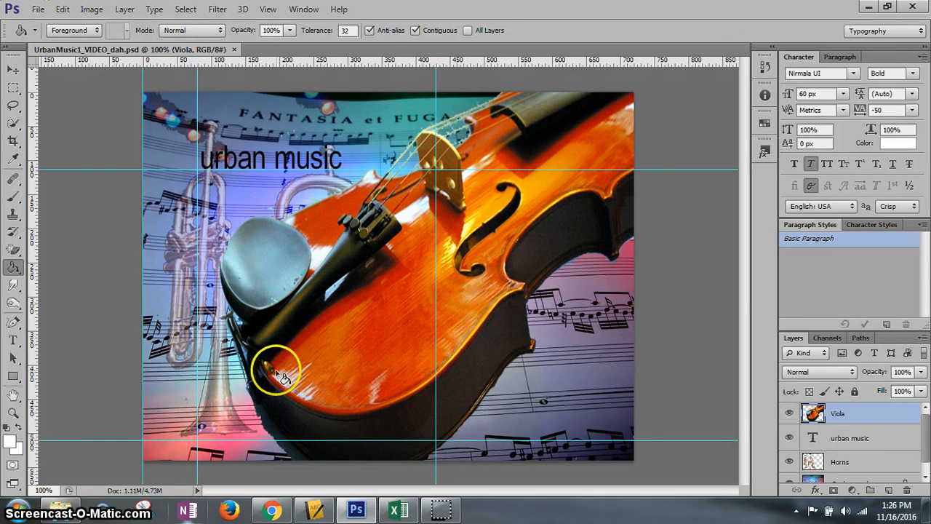
mouse_move(458, 366)
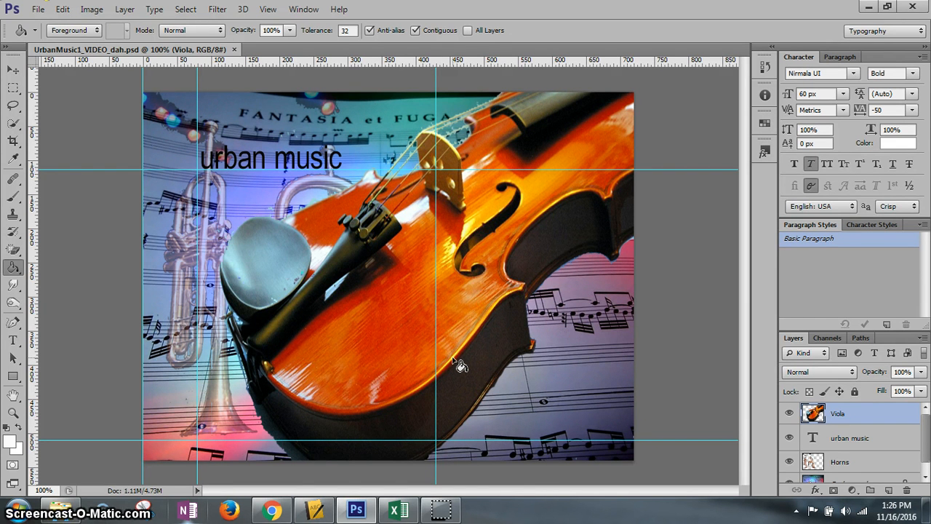
mouse_move(213, 411)
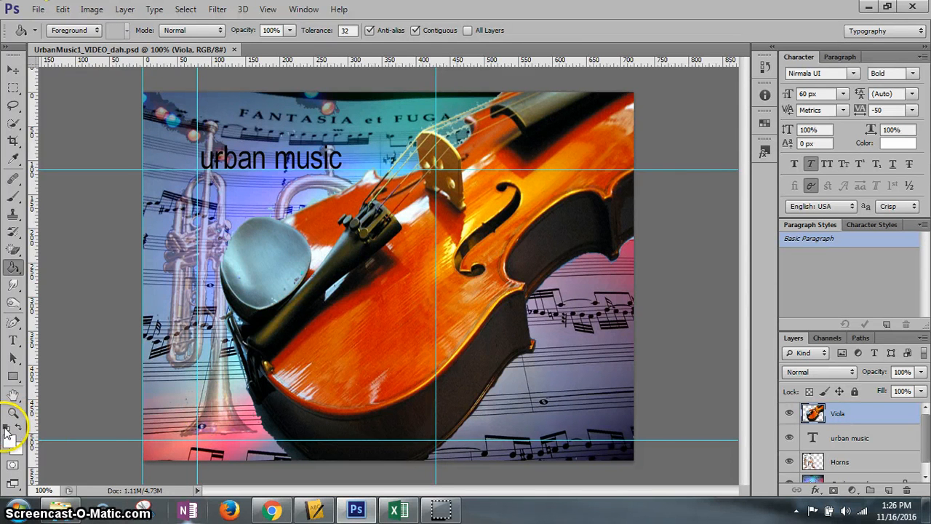
mouse_move(11, 429)
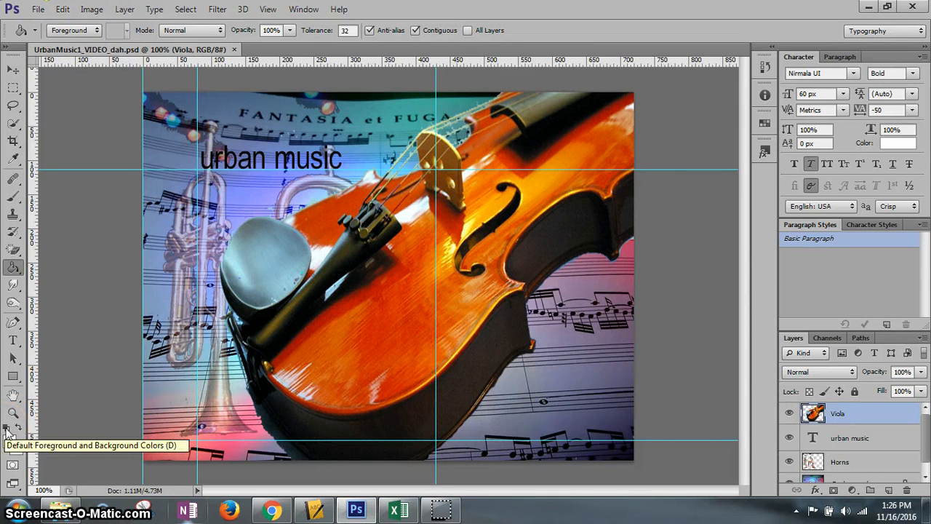
mouse_move(13, 444)
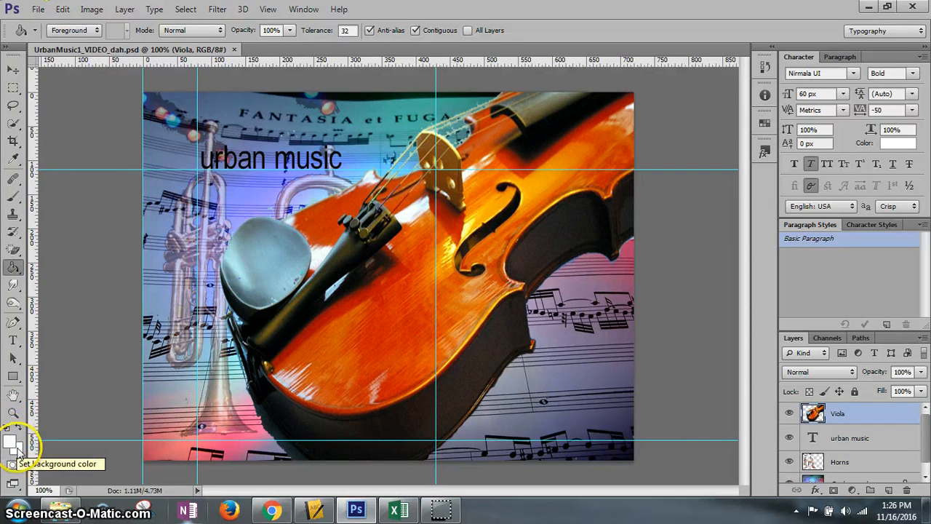
mouse_move(9, 433)
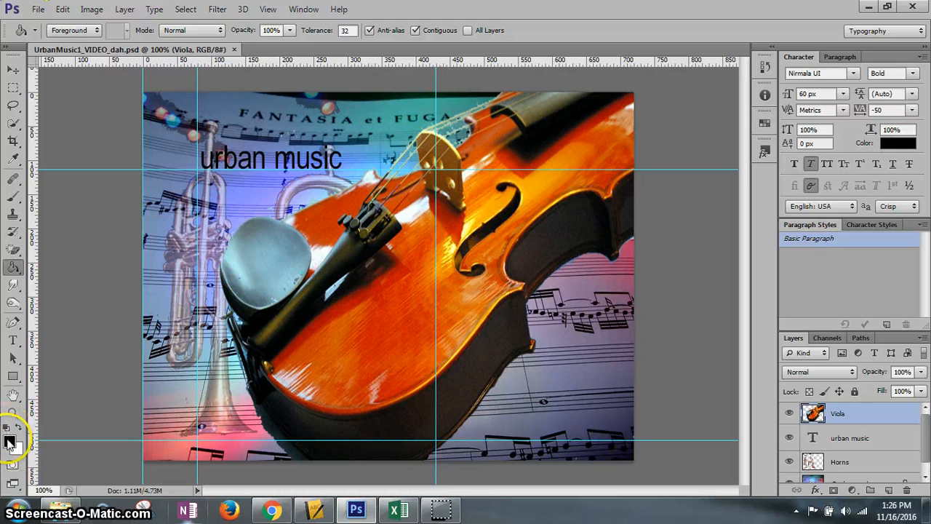
mouse_move(10, 441)
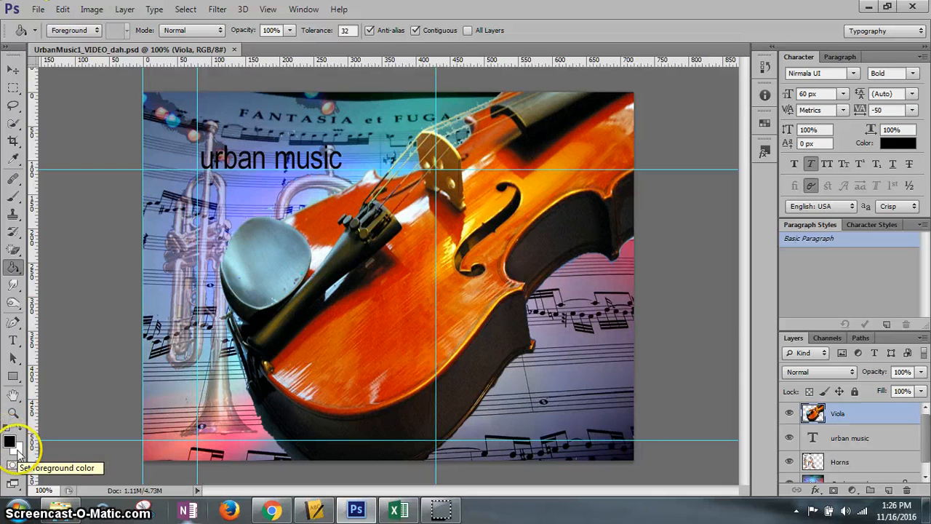
mouse_move(72, 400)
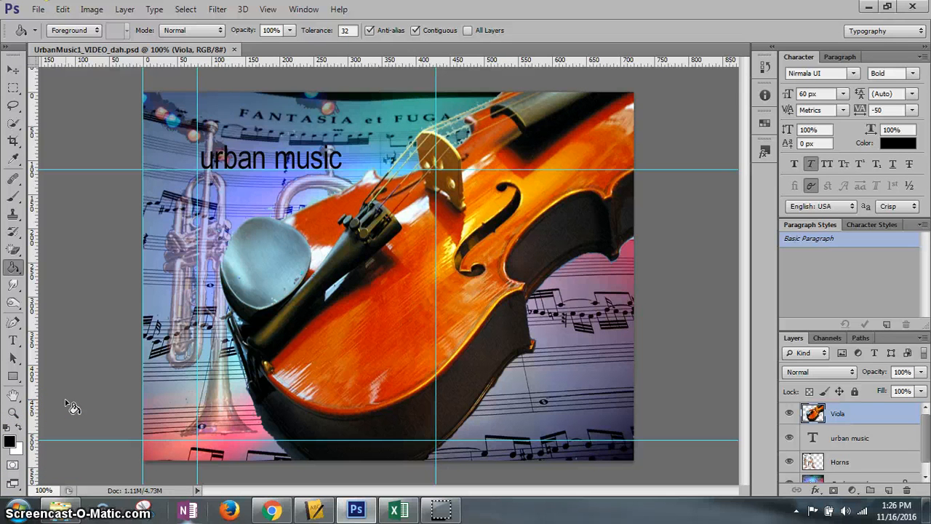
mouse_move(162, 282)
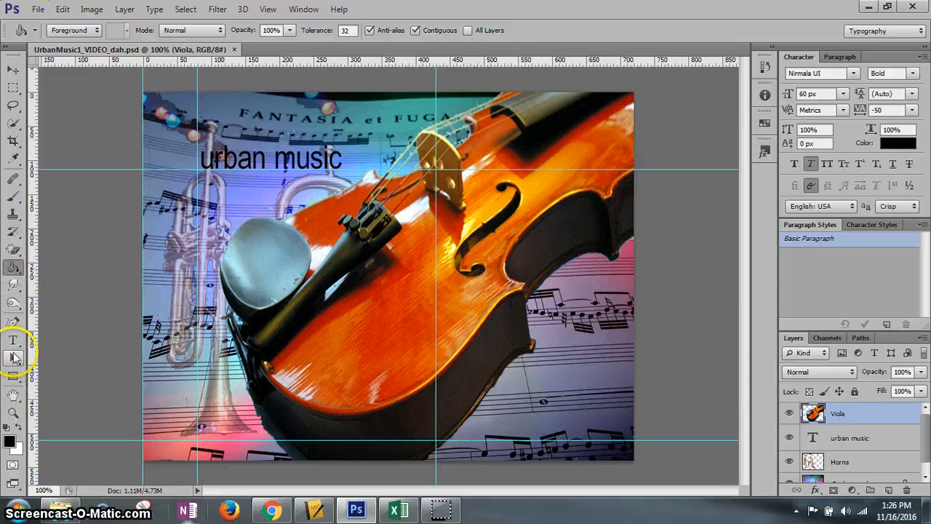
mouse_move(14, 248)
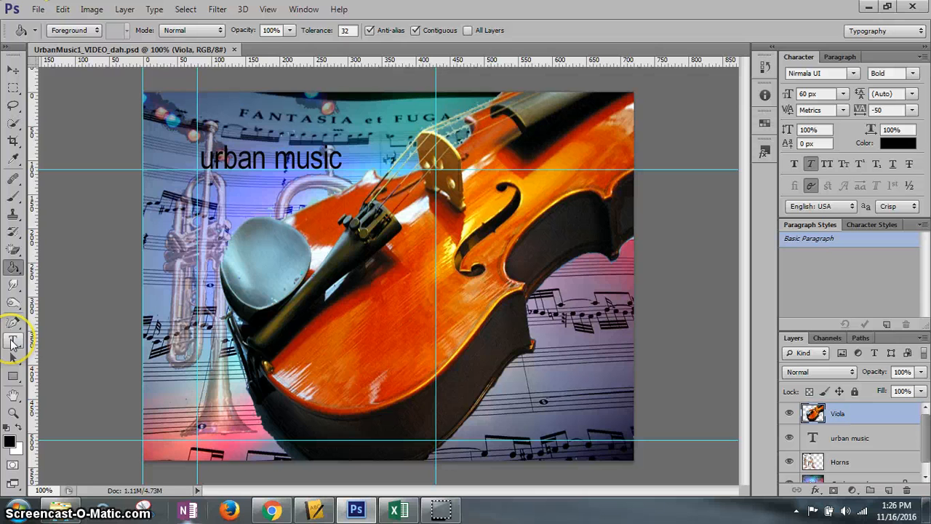
mouse_move(13, 342)
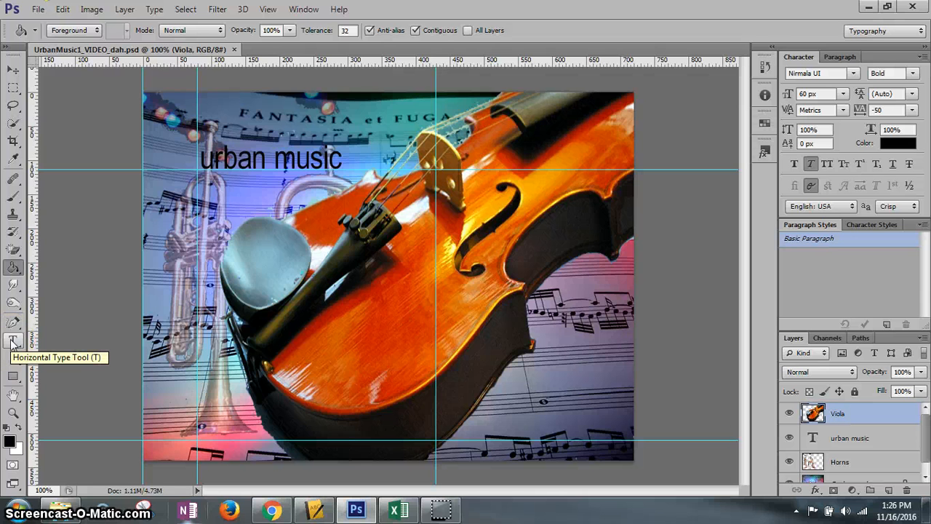
Activate the Horizontal Type Tool, currently set to Nirmala UI Bold.
click(13, 341)
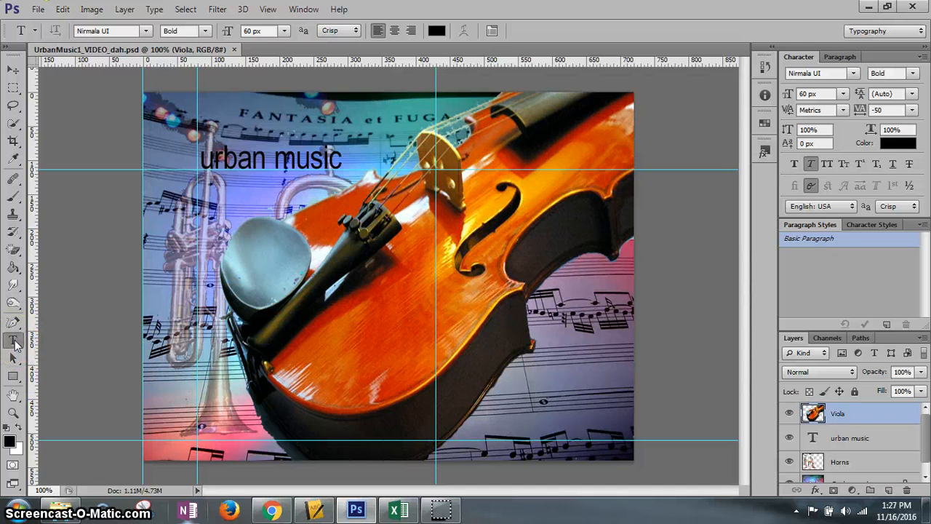
mouse_move(14, 342)
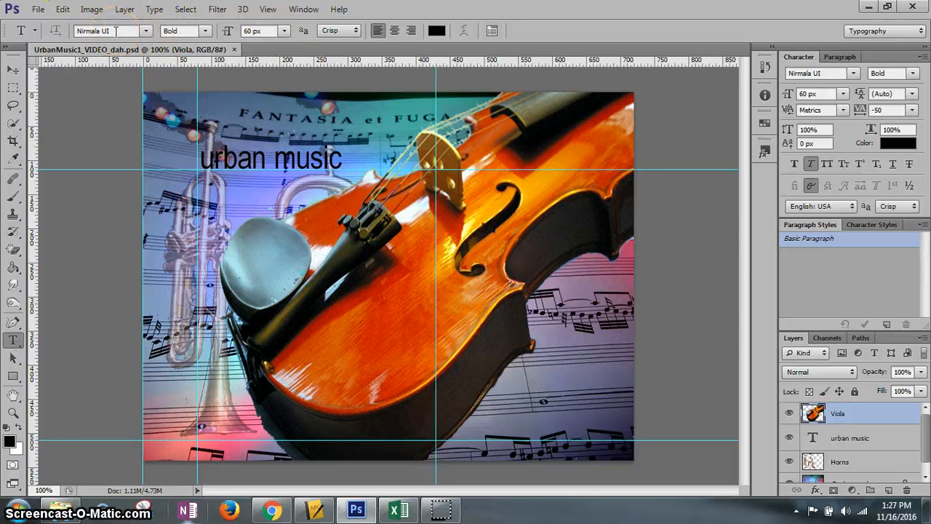
mouse_move(109, 31)
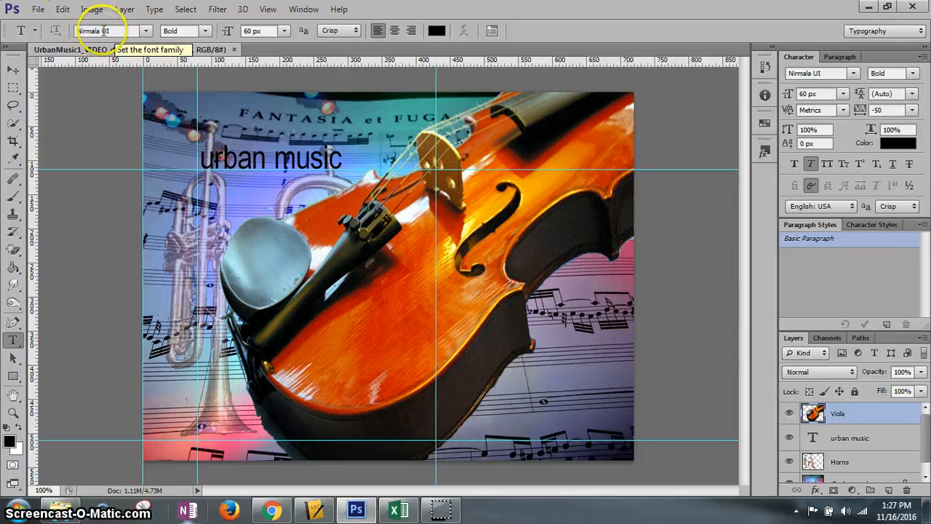
Set the type tool's font family to Arial and style to Italic.
click(145, 31)
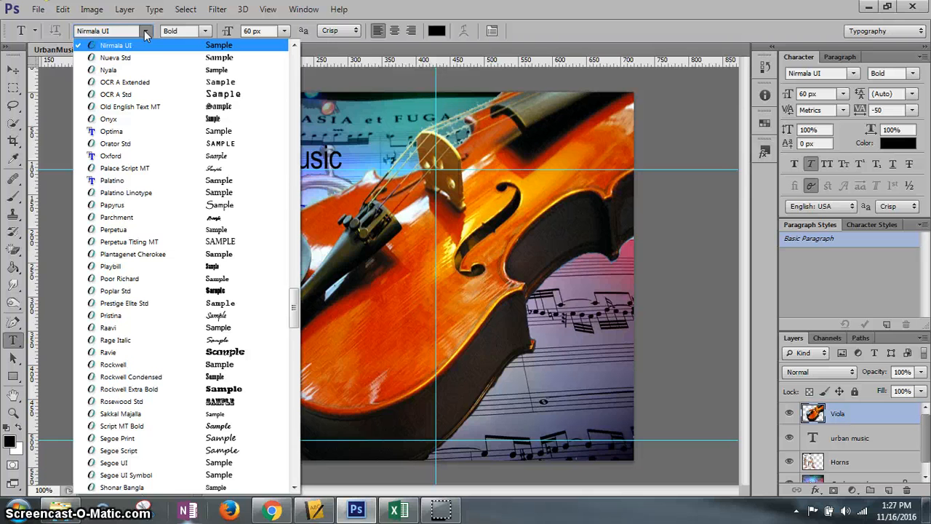
mouse_move(243, 58)
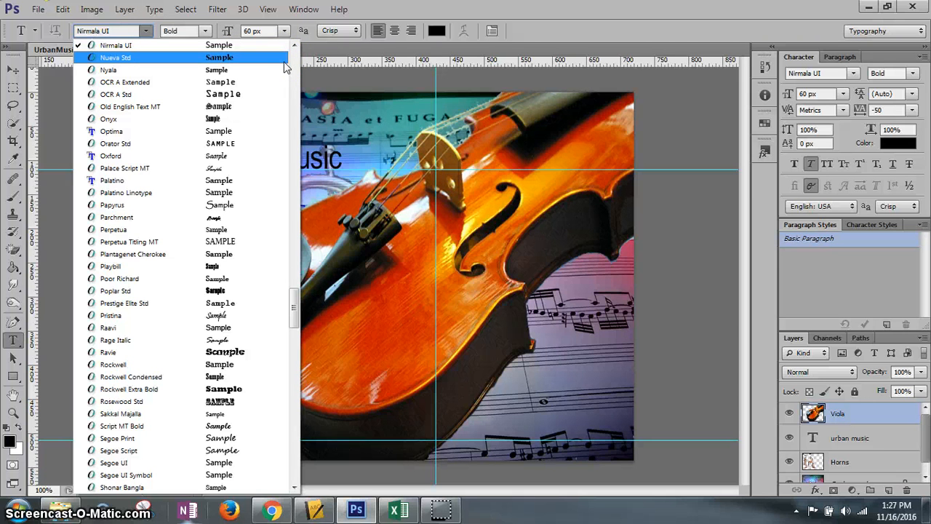
scroll(down, 3)
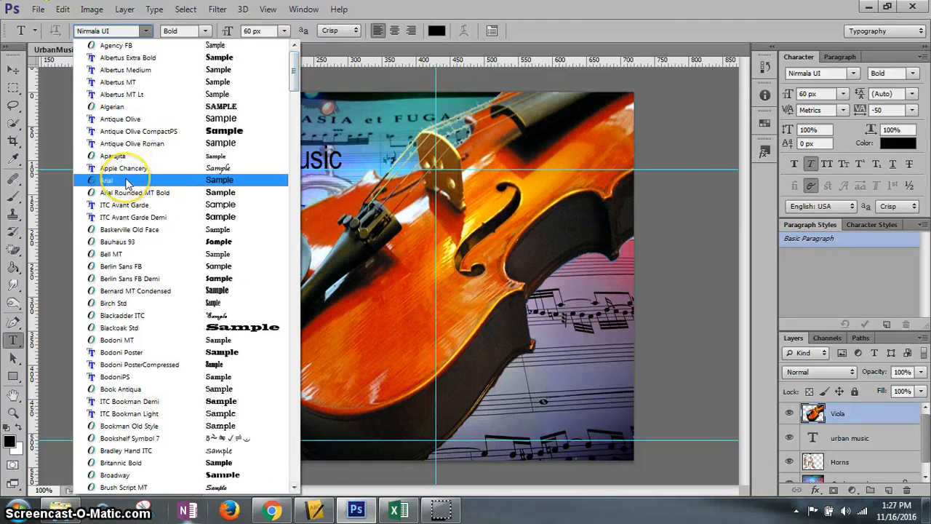
click(107, 179)
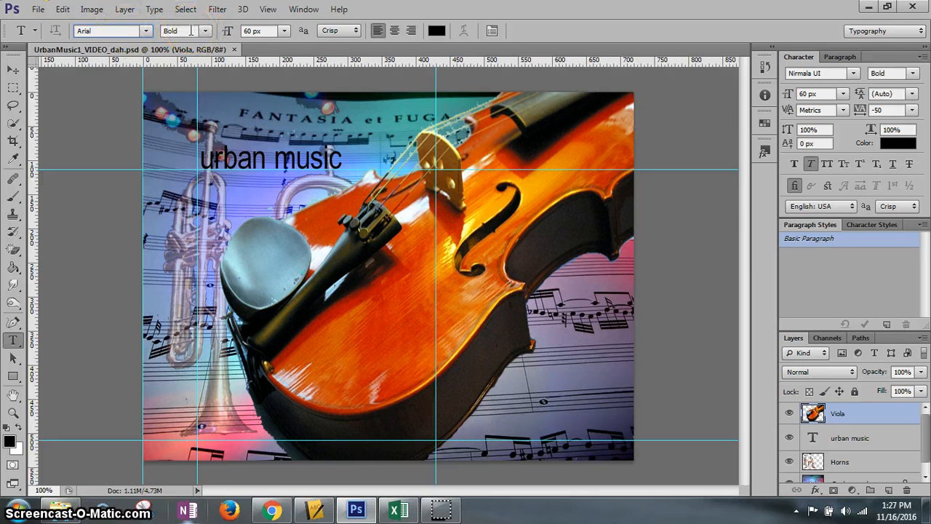
click(206, 31)
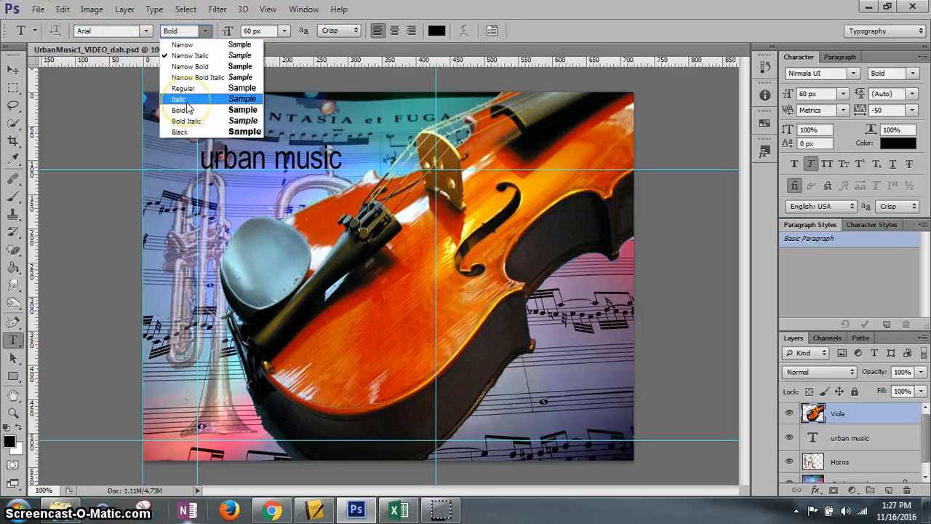
click(179, 98)
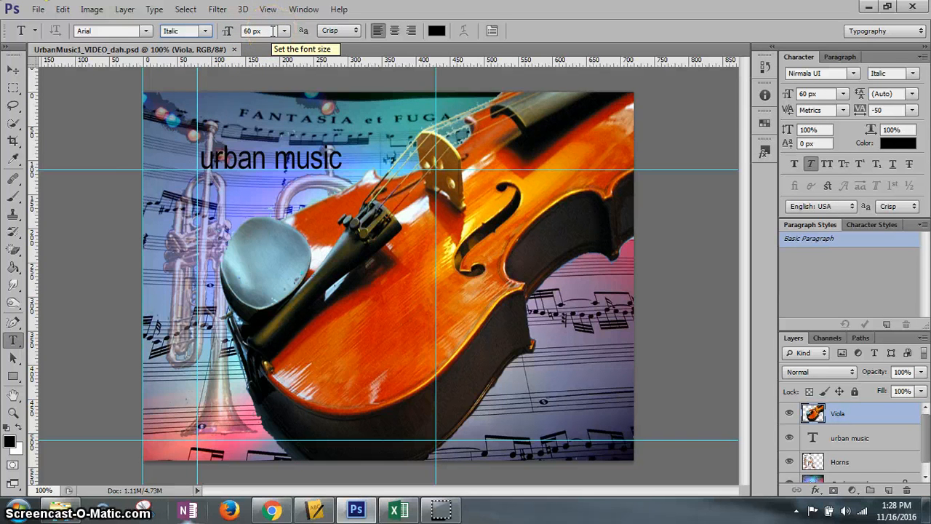
Choose a 48 px font size and drag the Layers panel taller to show every layer.
click(283, 30)
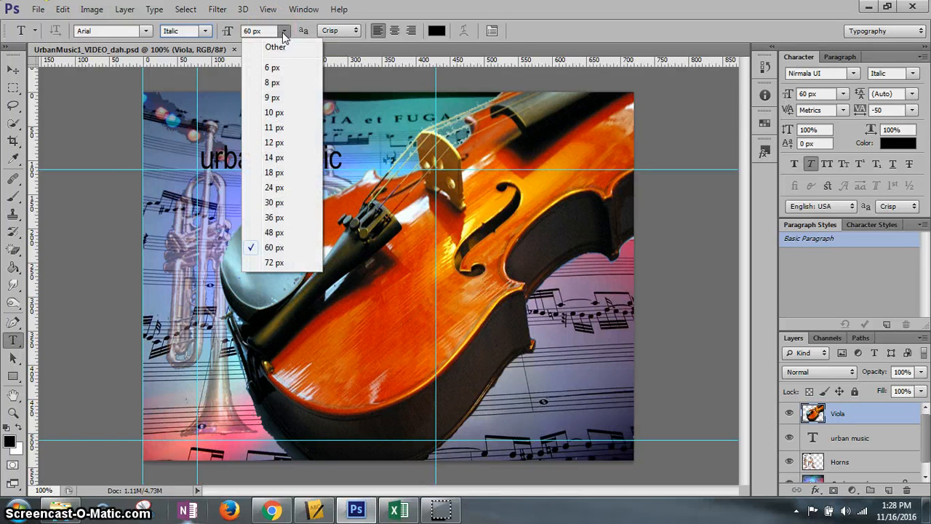
click(274, 232)
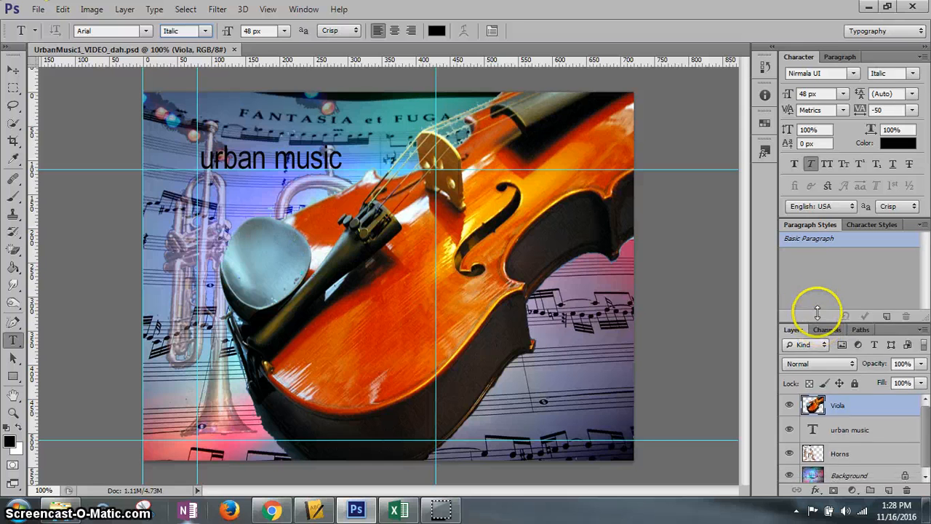
click(837, 382)
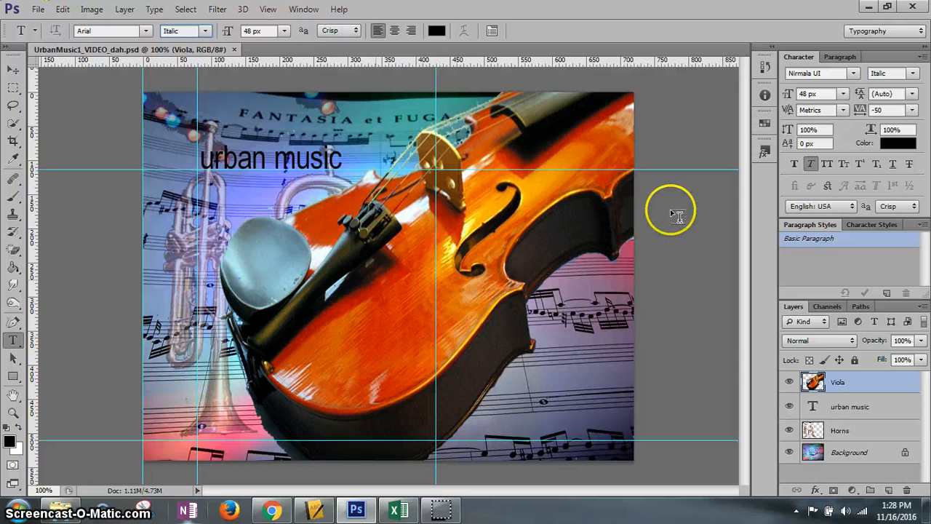
mouse_move(317, 258)
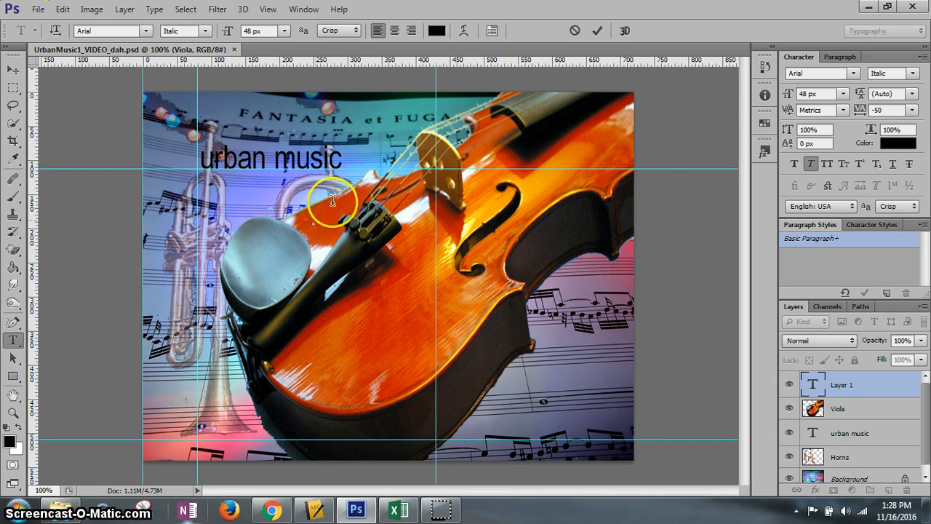
mouse_move(318, 228)
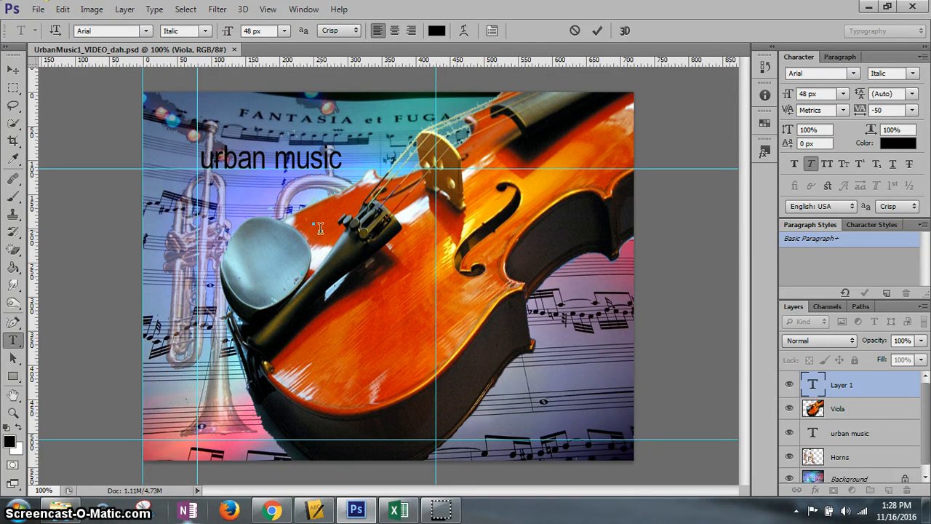
mouse_move(411, 218)
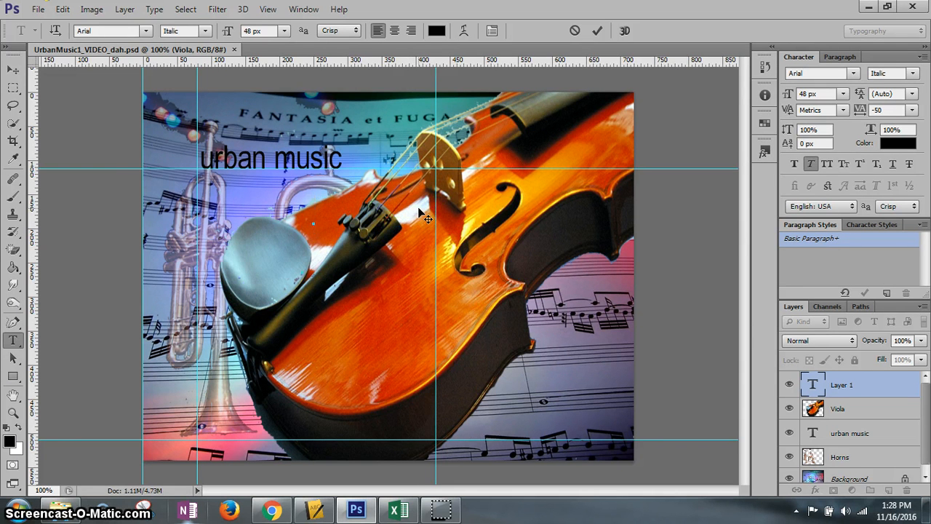
mouse_move(433, 215)
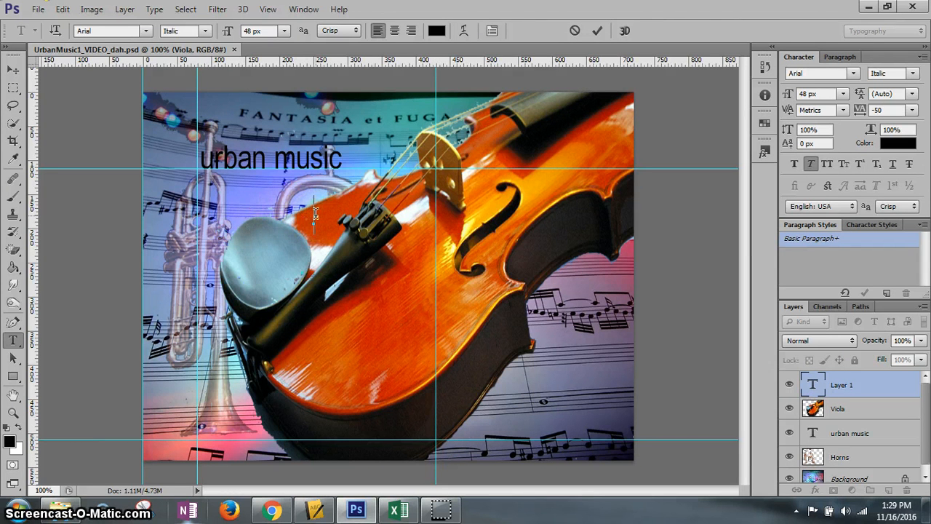
Type 'Live Music' as a new Arial Italic text layer near the bottom right.
text(Live)
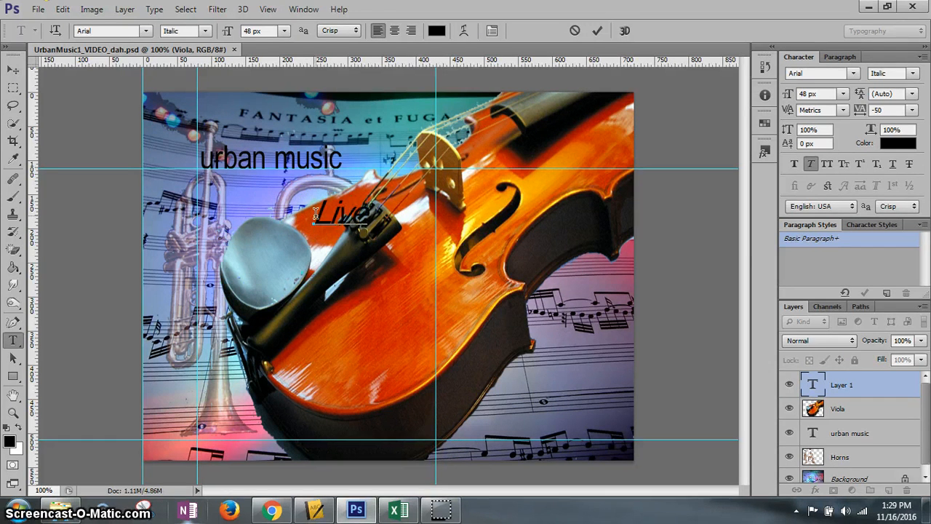
text(Mu)
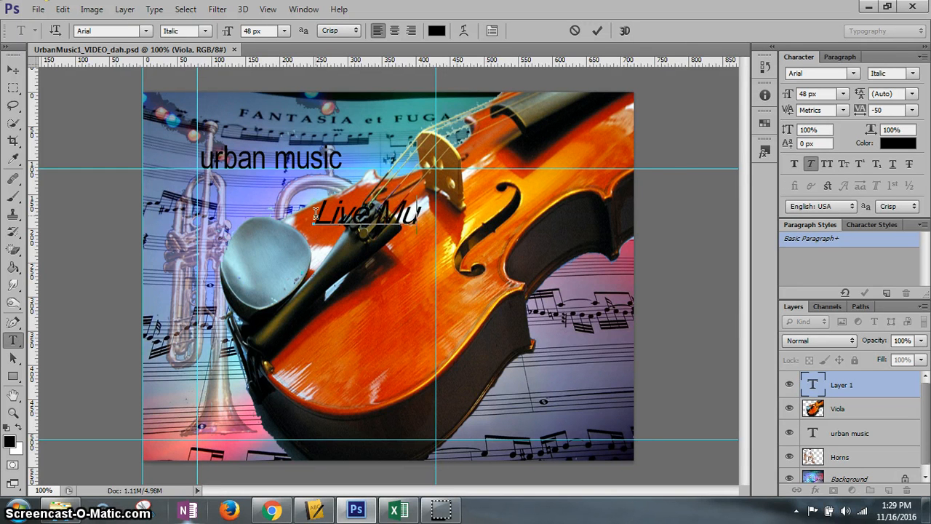
text(sic)
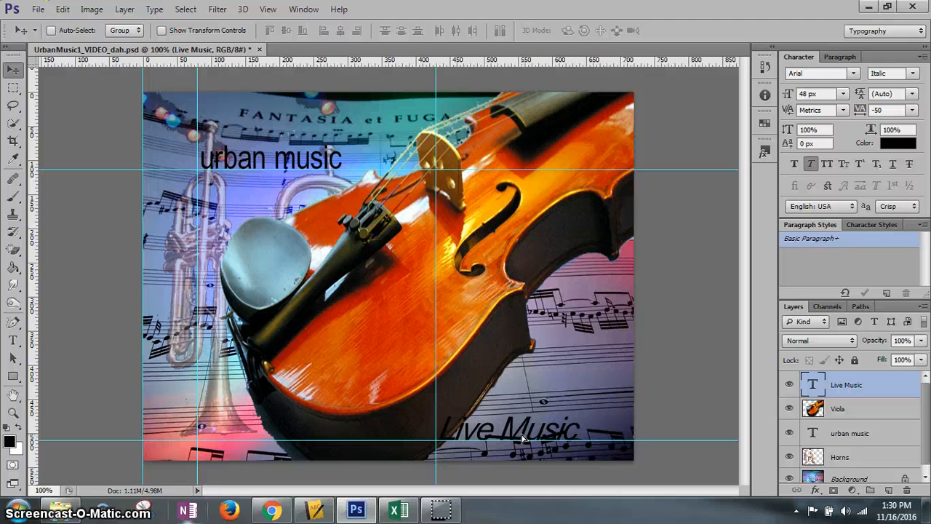
Save UrbanMusic1_VIDEO_dah.psd with File > Save, keeping the Live Music layer.
click(38, 10)
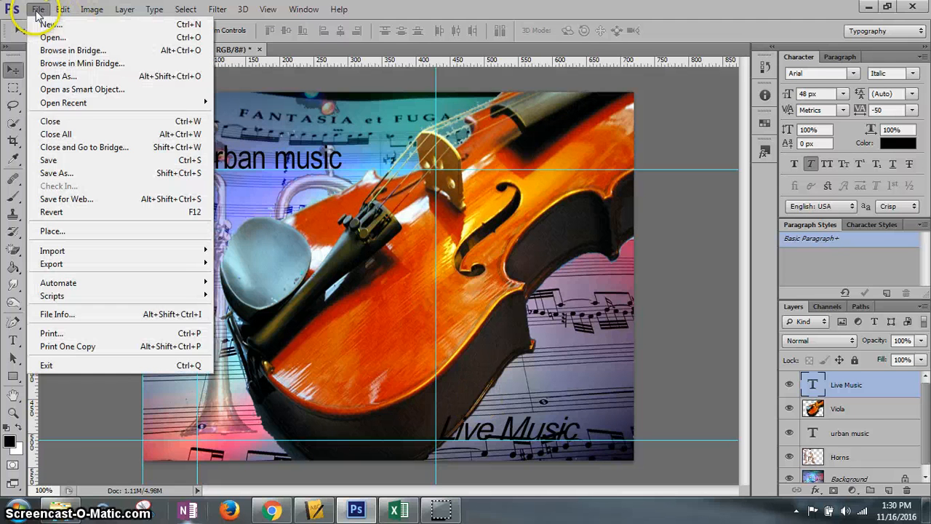
click(48, 160)
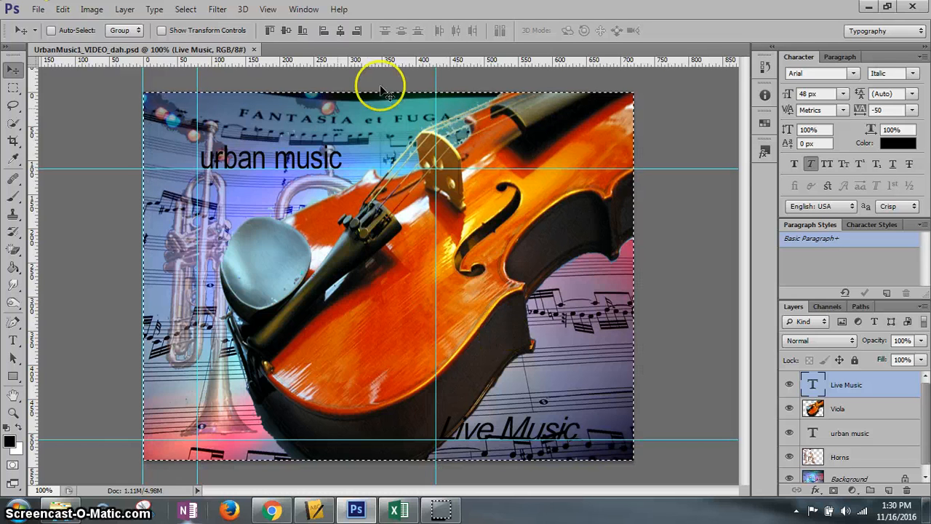
mouse_move(352, 248)
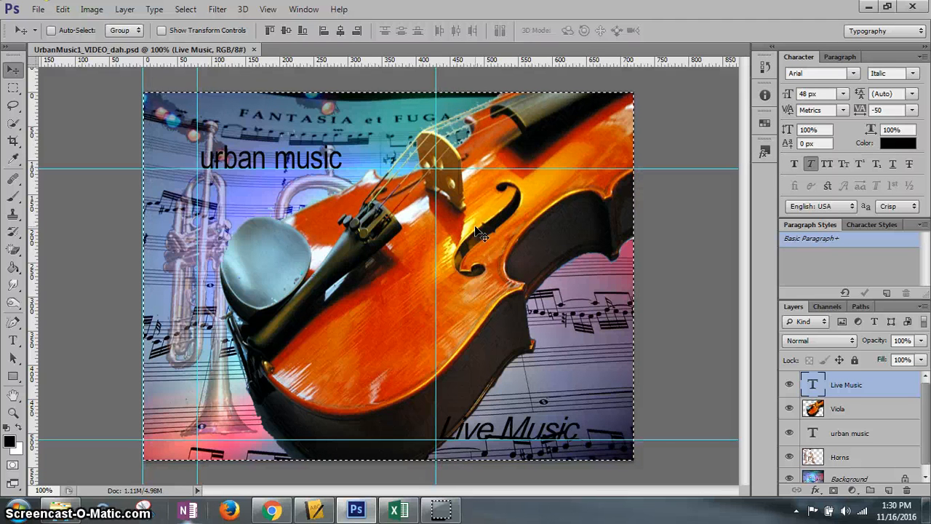
mouse_move(774, 400)
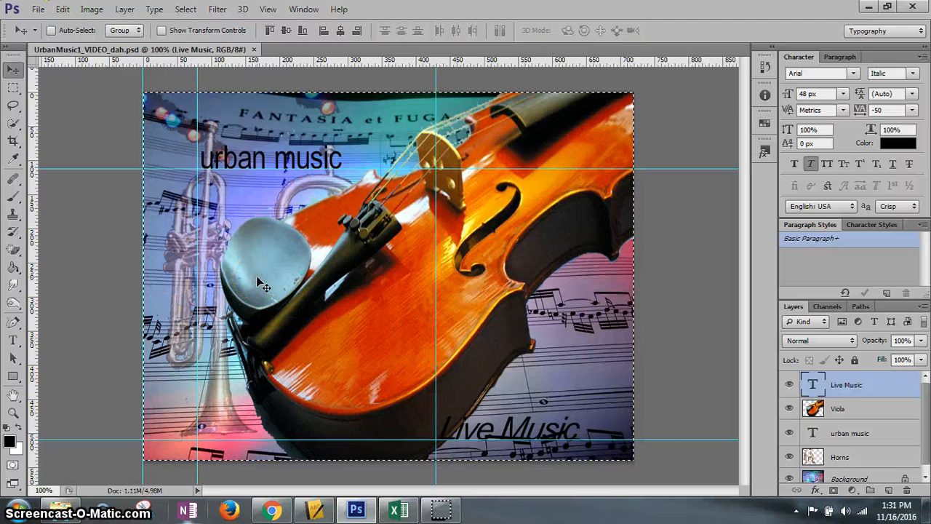
mouse_move(185, 9)
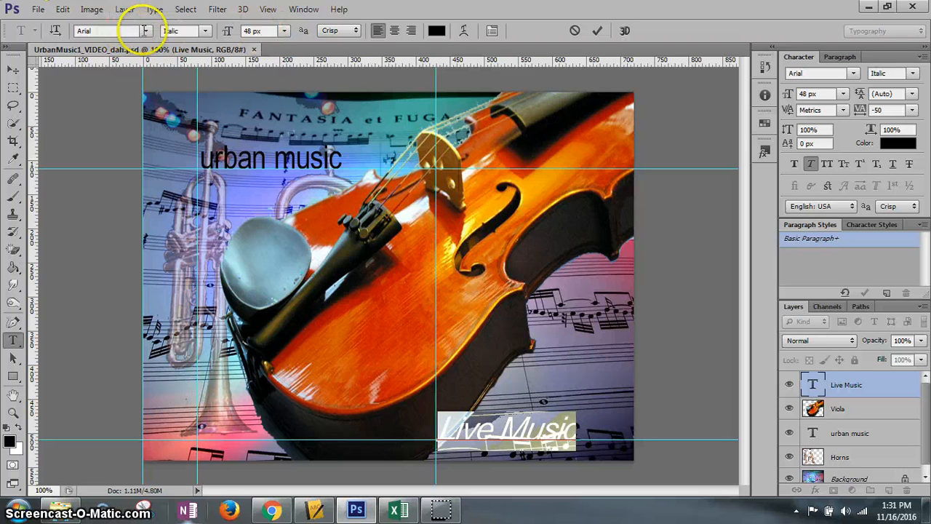
mouse_move(146, 33)
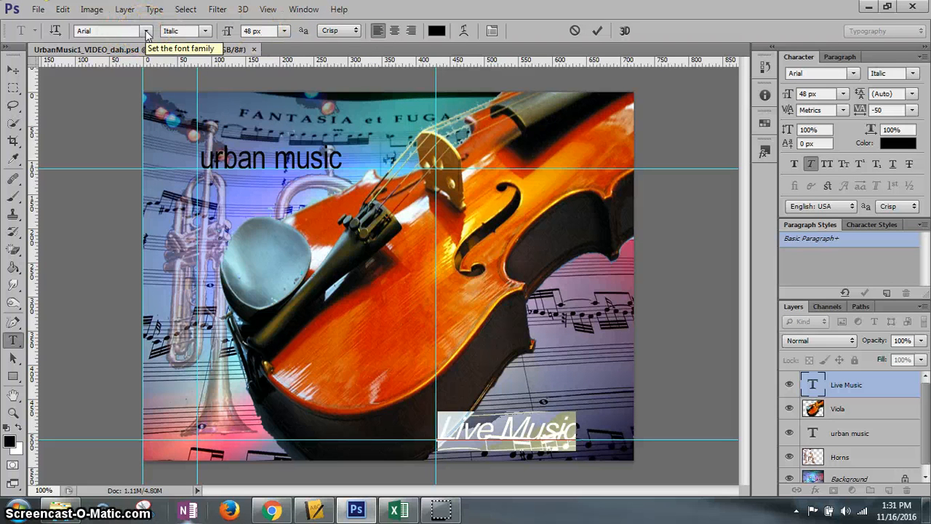
Enter 'Times' in the font family field to switch Live Music to Times New Roman.
click(145, 31)
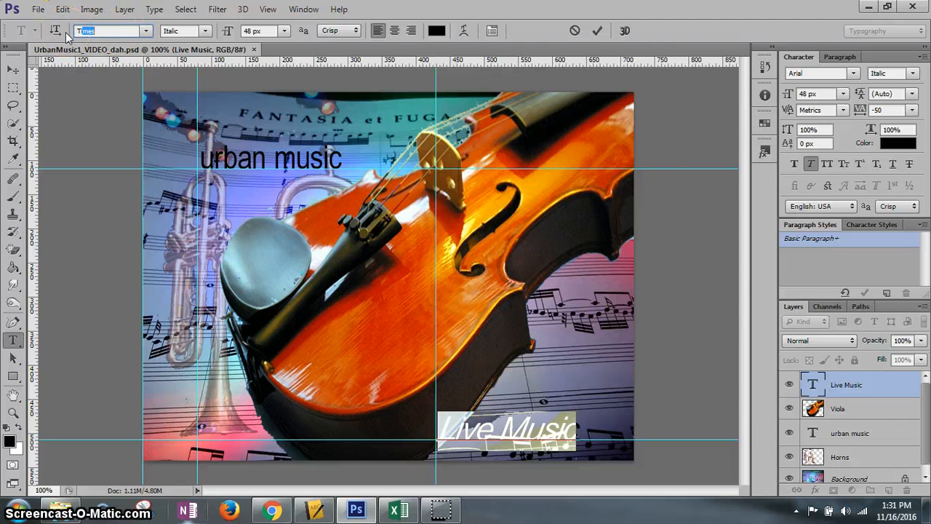
text(Times)
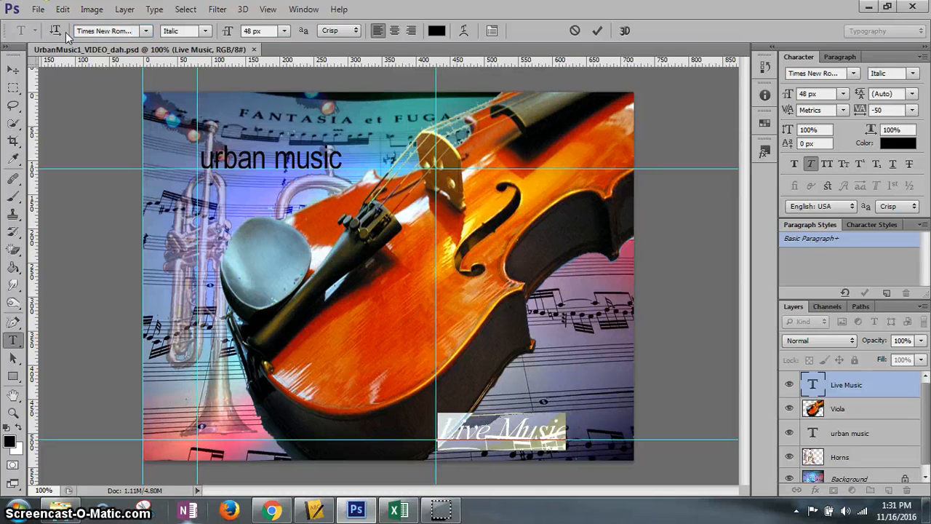
mouse_move(381, 309)
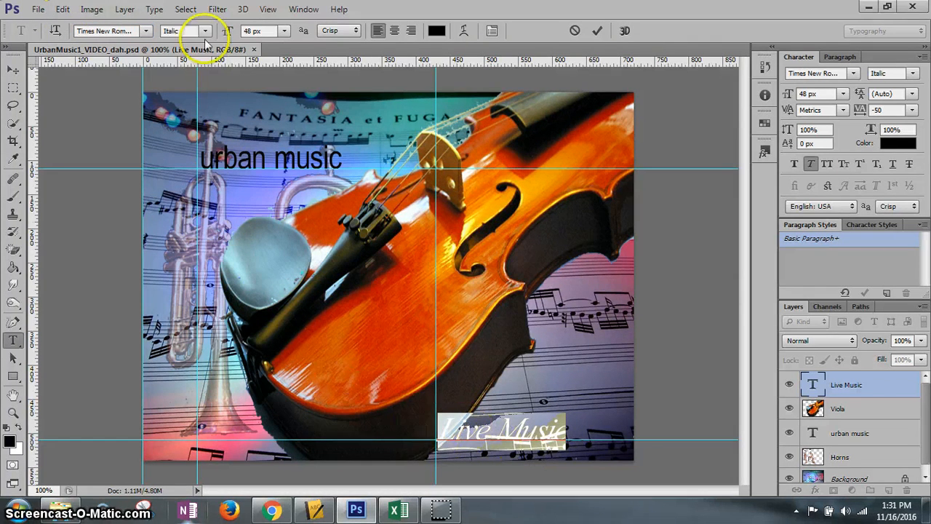
mouse_move(186, 31)
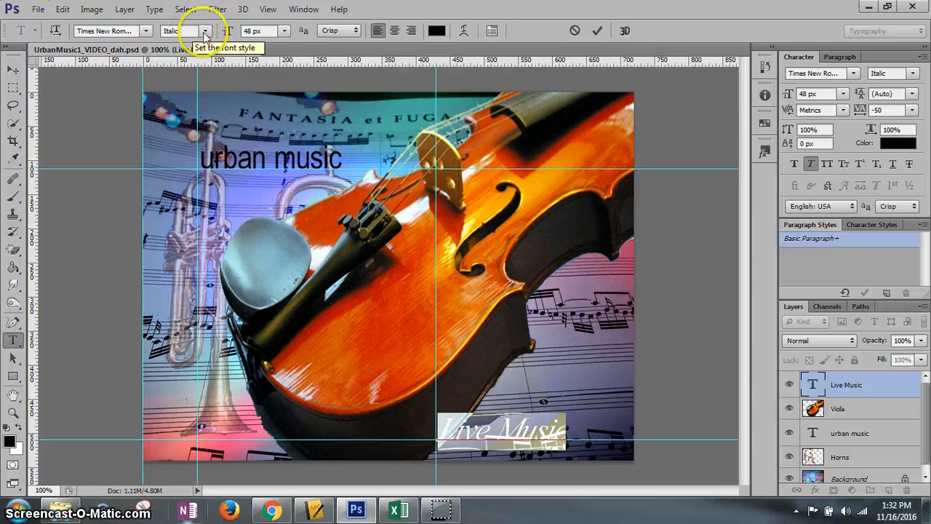
click(204, 30)
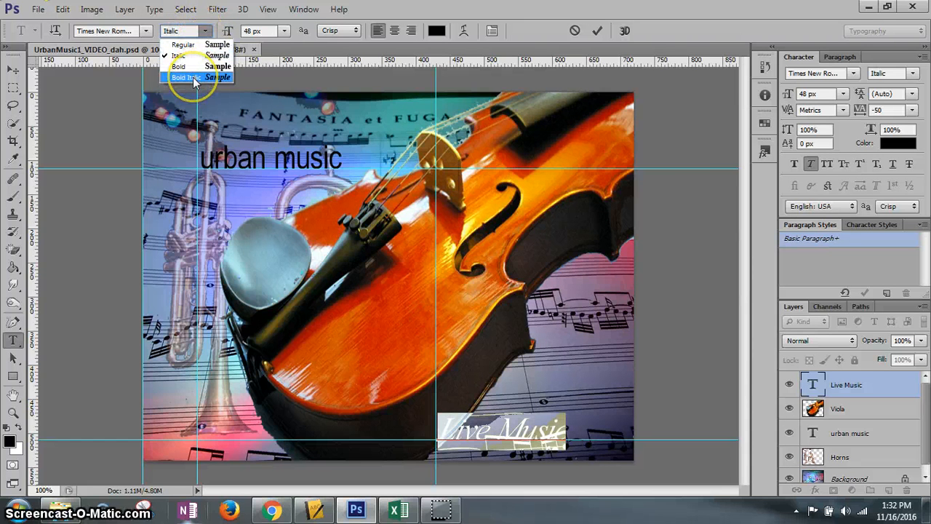
click(187, 77)
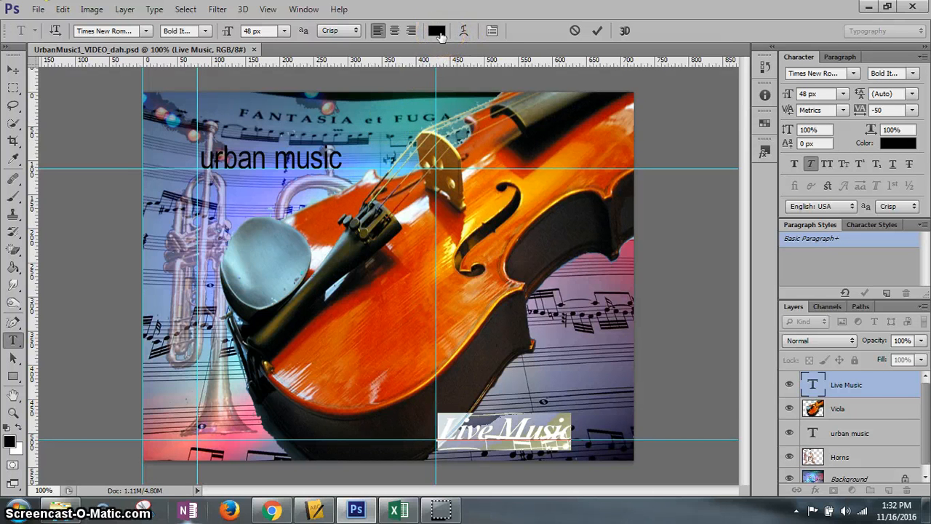
mouse_move(437, 30)
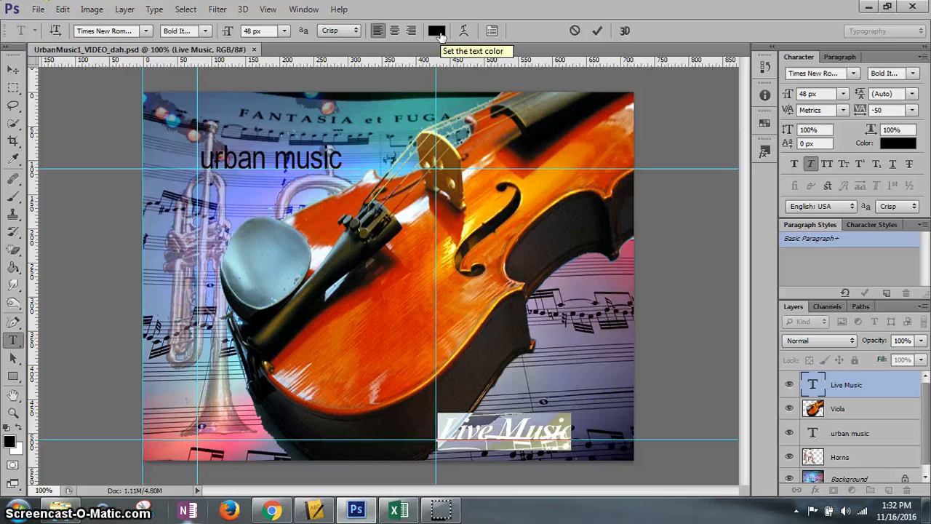
Open the Live Music text colour picker and move it off the violin picture.
click(436, 31)
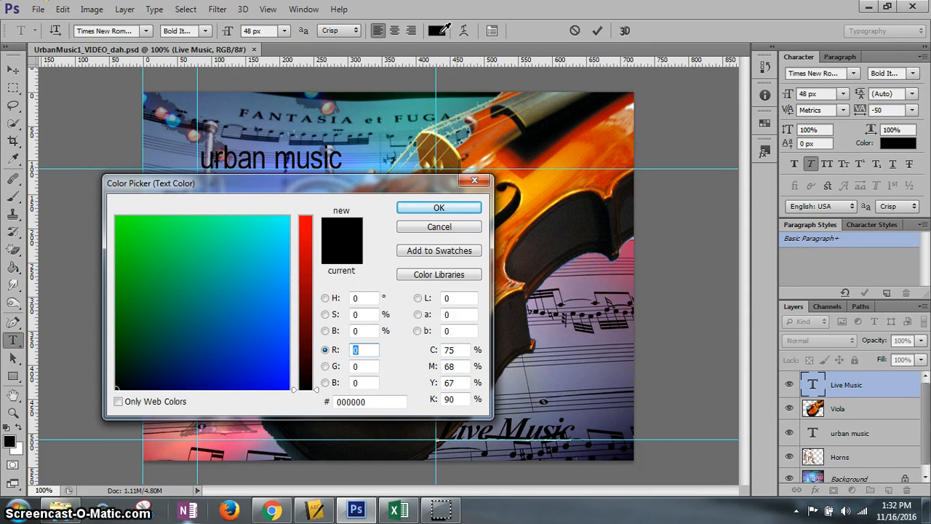
mouse_move(222, 190)
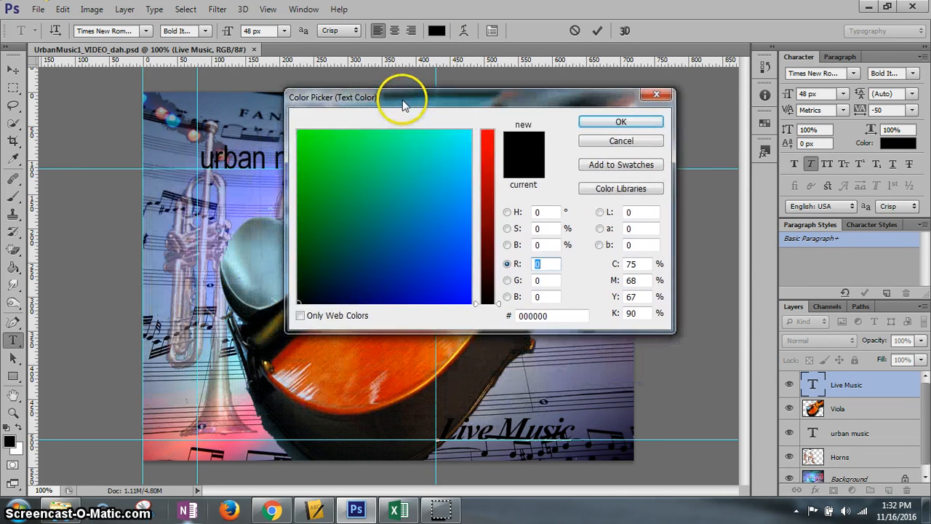
drag(404, 97, 651, 246)
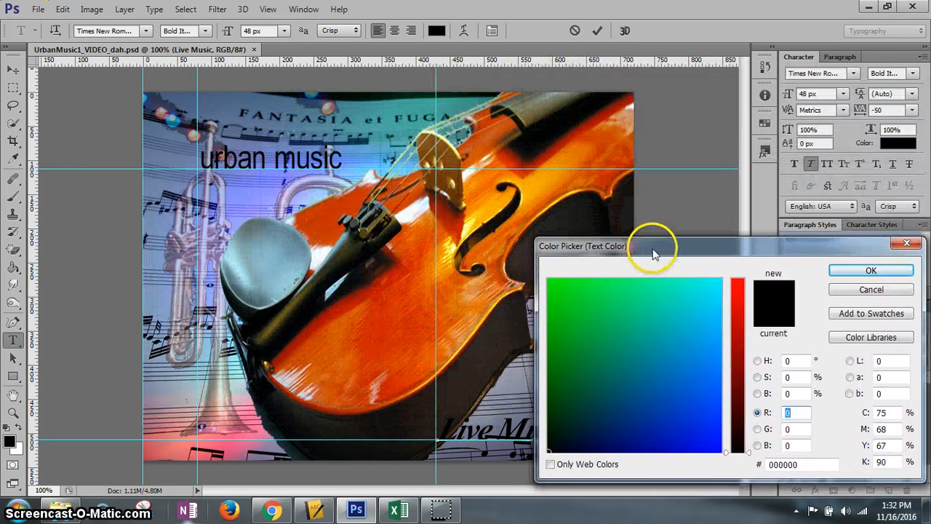
Sample a pale yellow from the viola for the Live Music text.
click(639, 295)
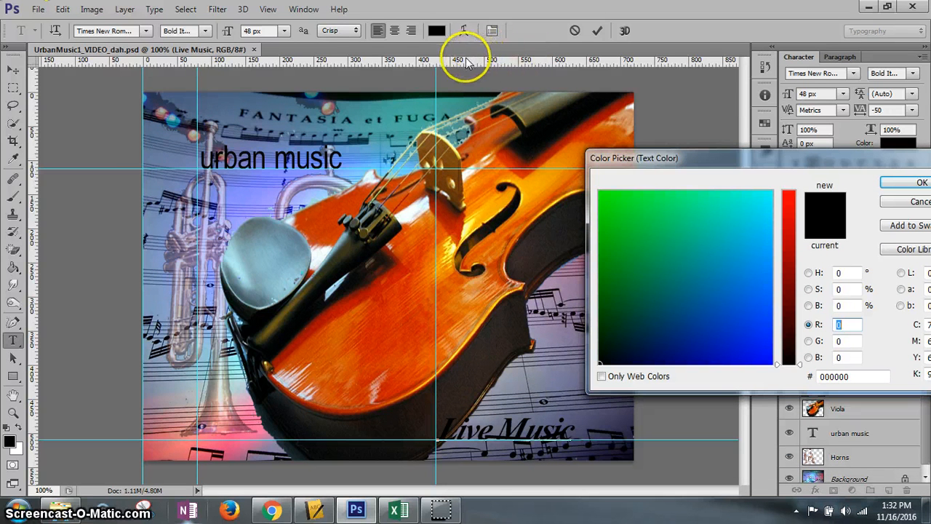
mouse_move(460, 70)
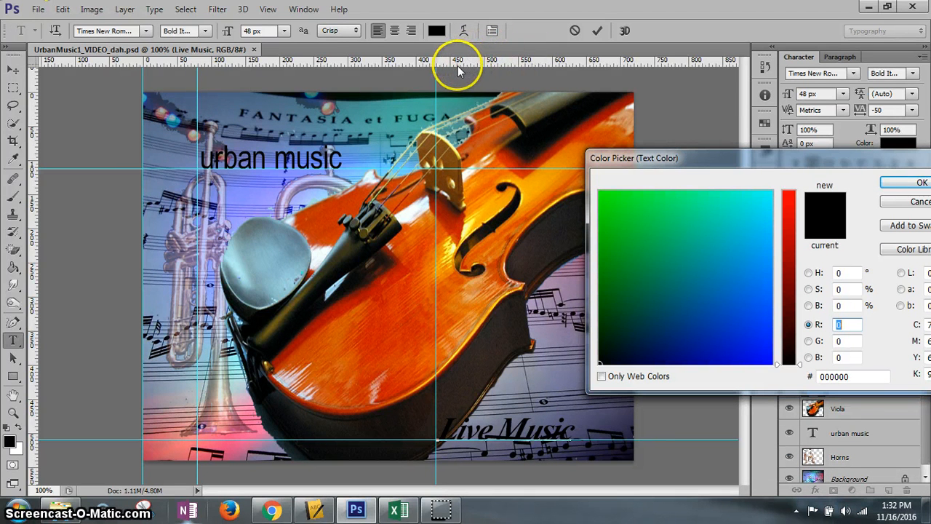
mouse_move(462, 70)
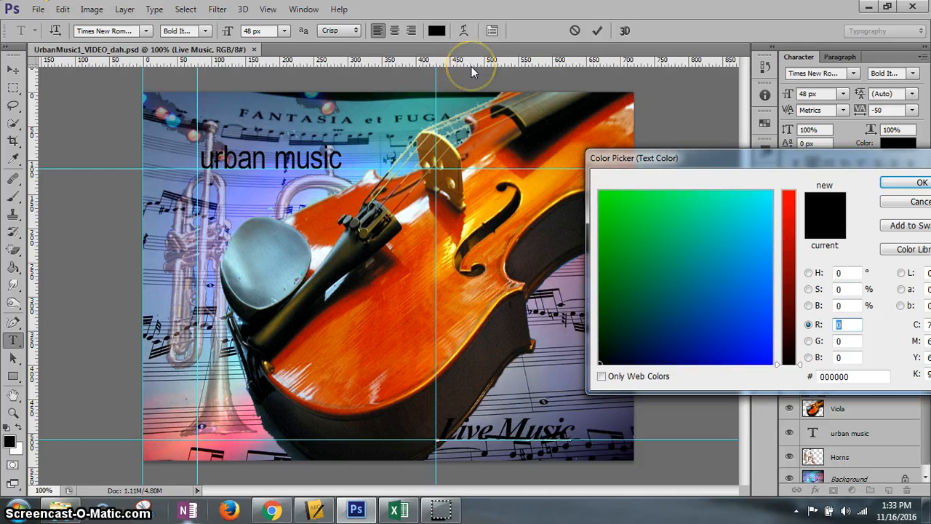
mouse_move(476, 72)
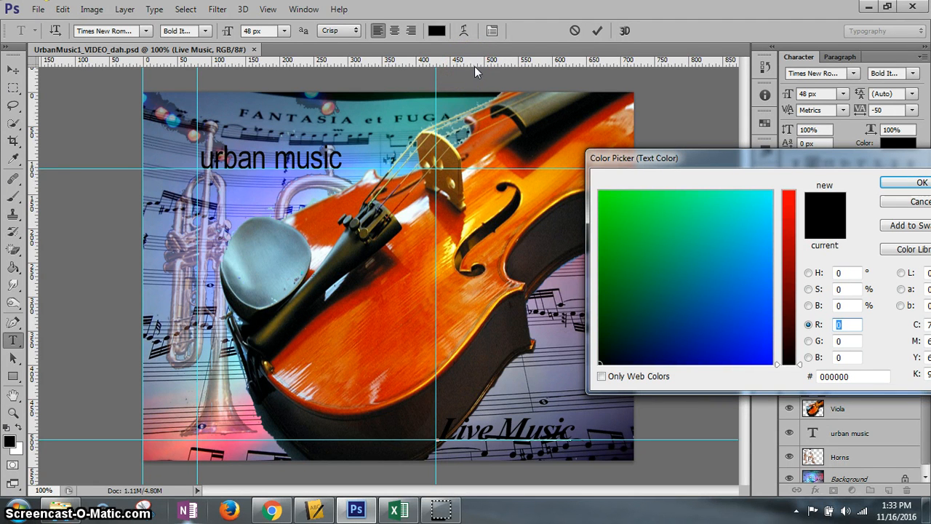
mouse_move(473, 71)
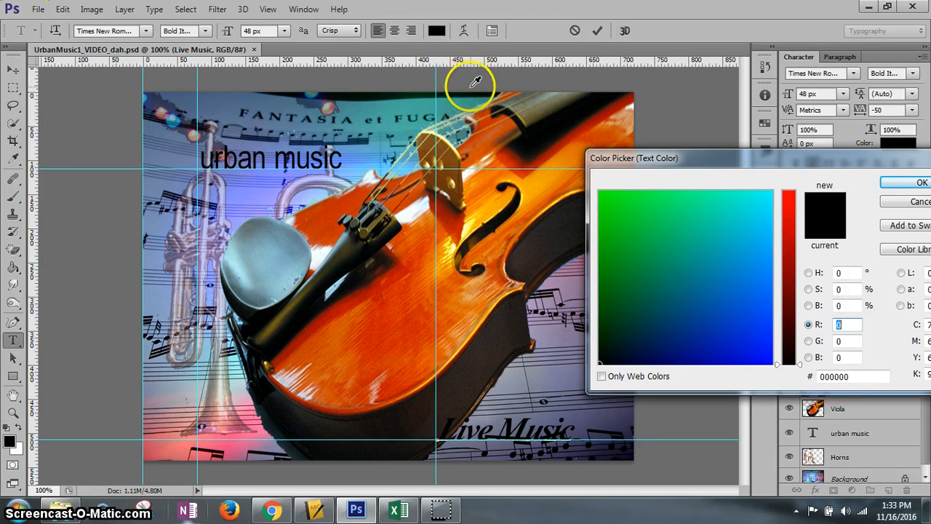
mouse_move(473, 157)
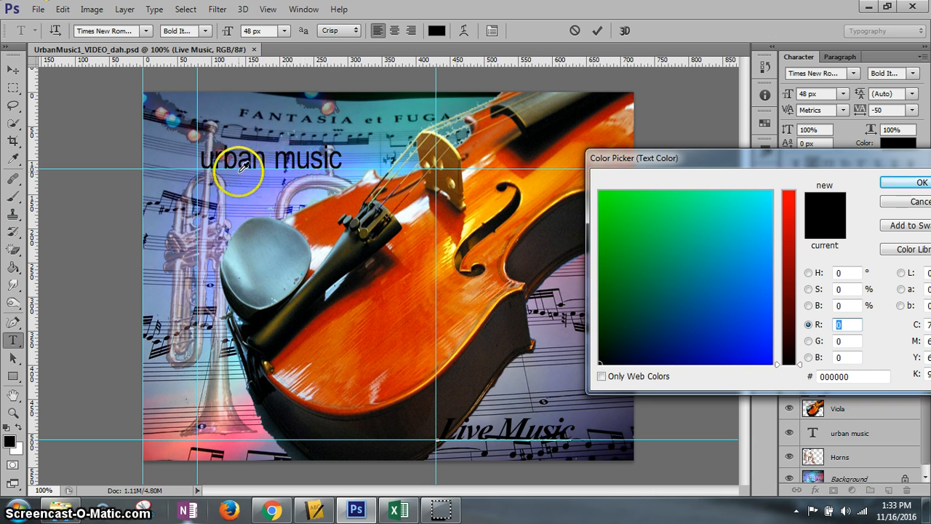
mouse_move(269, 162)
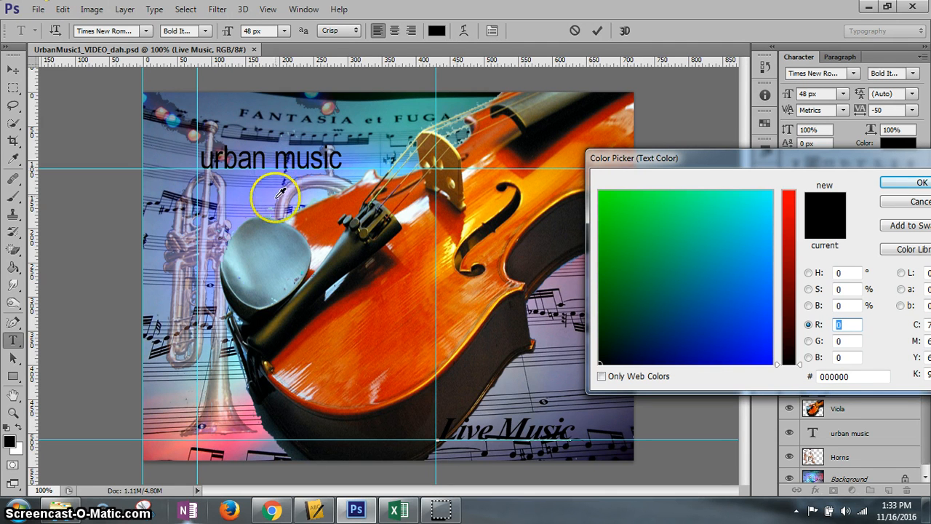
mouse_move(280, 218)
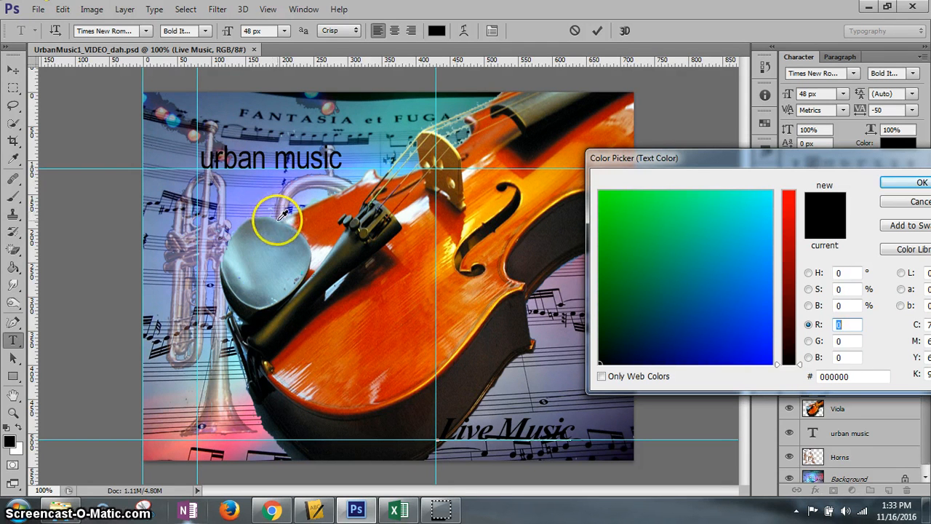
mouse_move(277, 382)
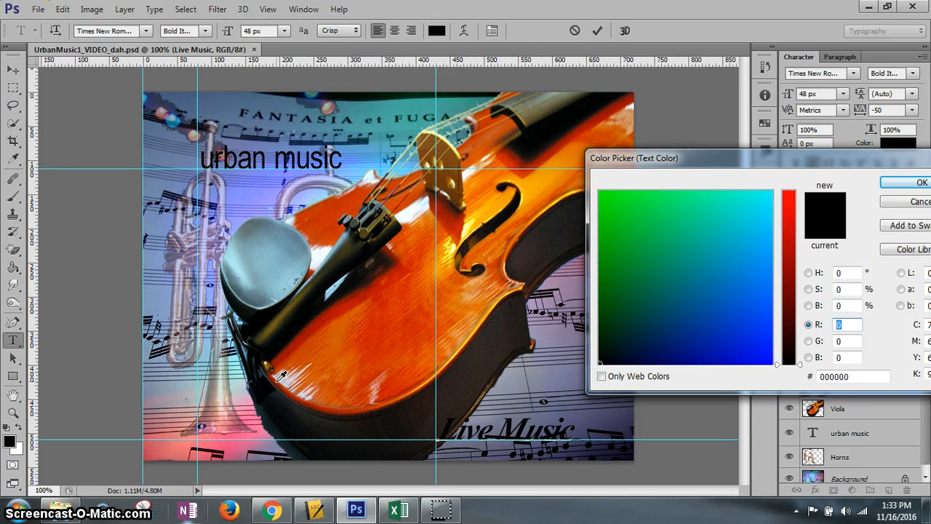
mouse_move(285, 440)
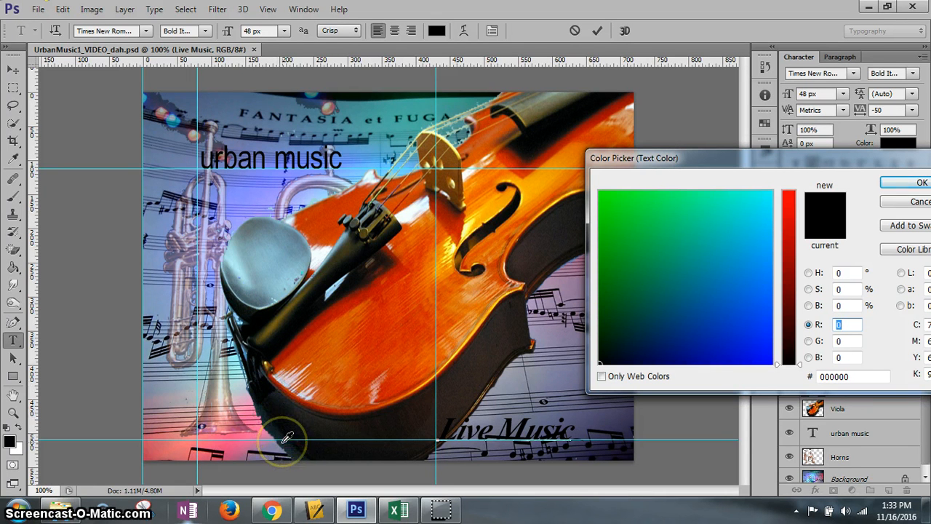
mouse_move(469, 153)
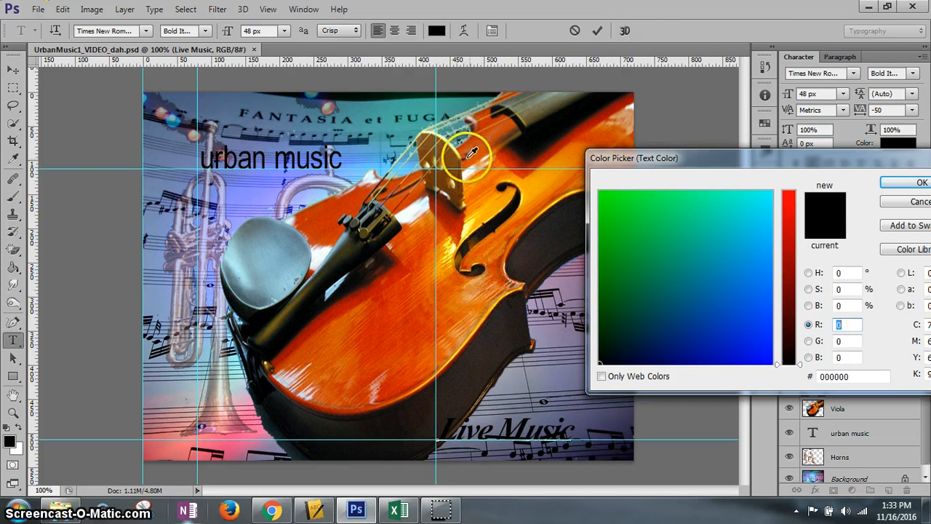
mouse_move(476, 157)
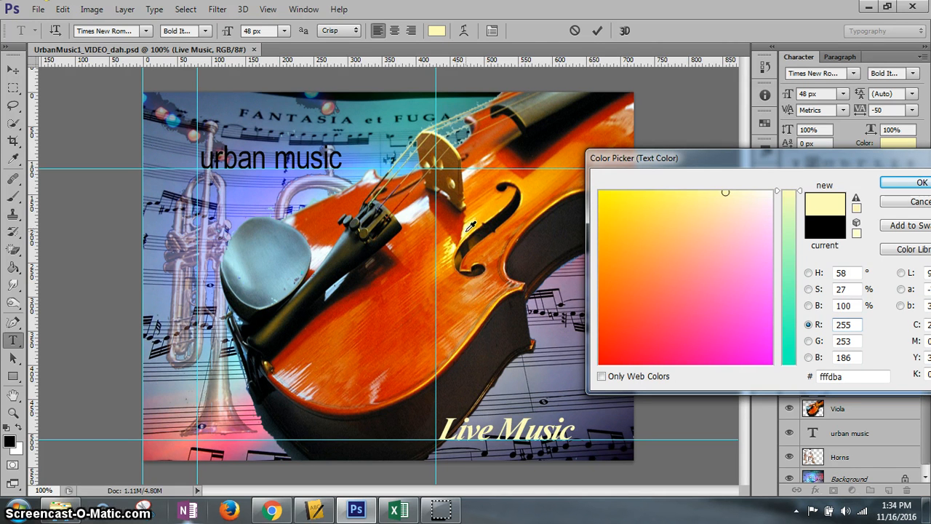
Sample a brighter yellow (#f9fd76) from another viola highlight.
click(679, 191)
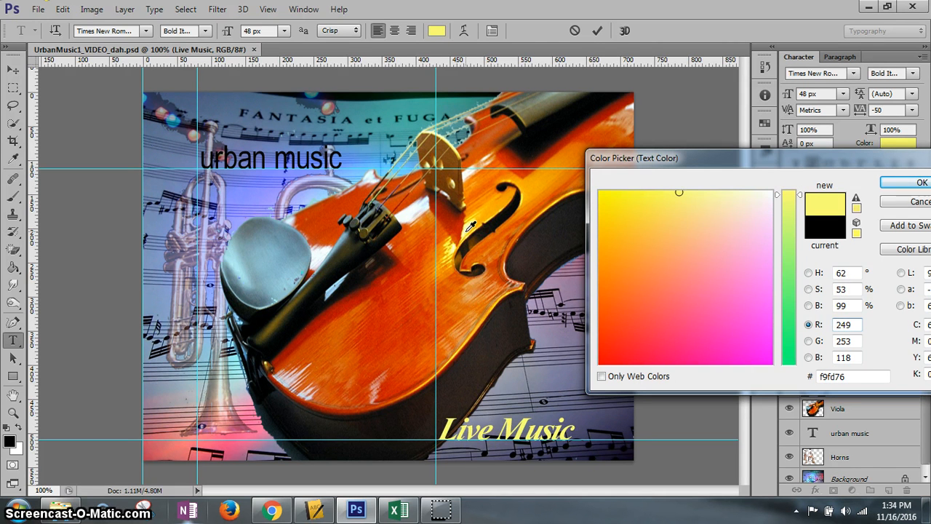
mouse_move(544, 512)
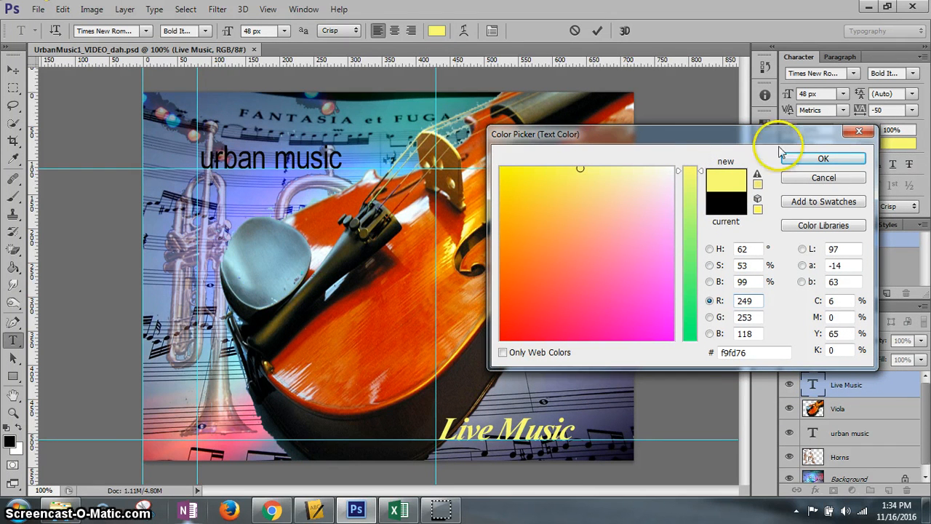
Confirm the sampled yellow as the Live Music text colour.
click(822, 158)
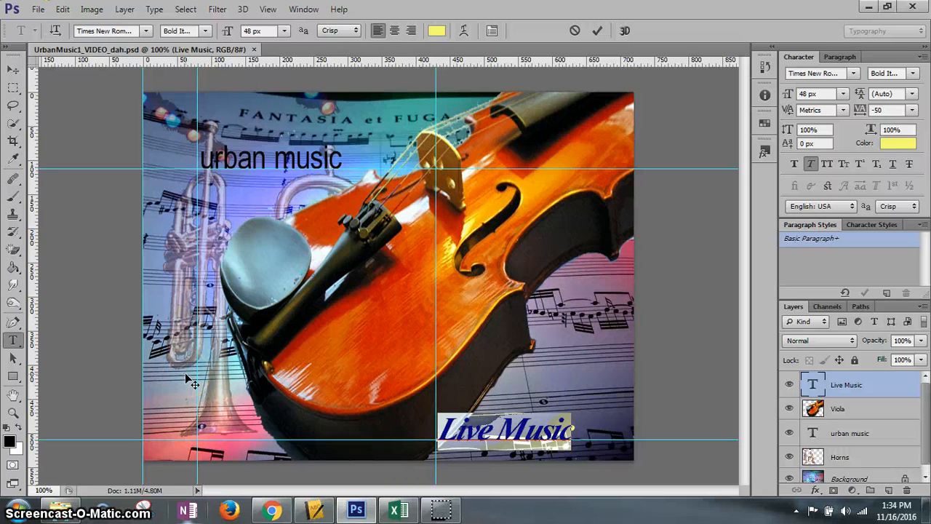
mouse_move(284, 328)
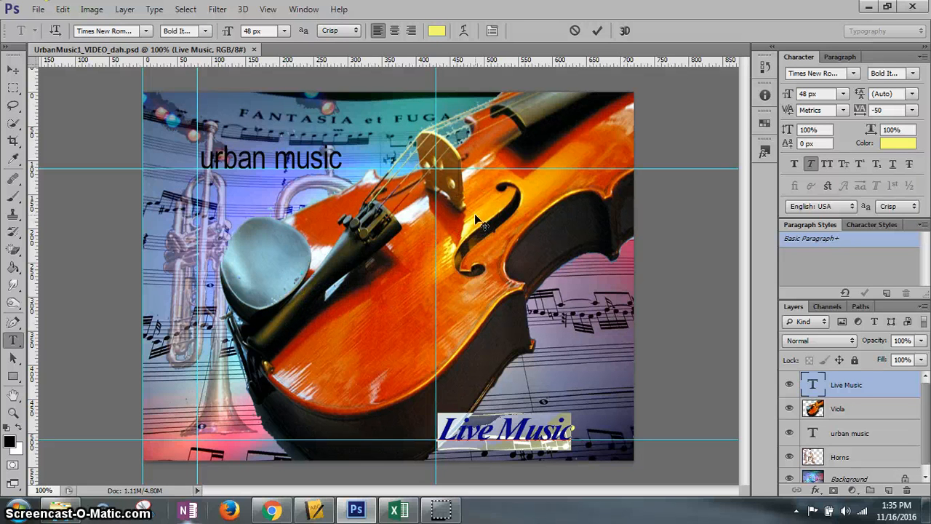
mouse_move(844, 373)
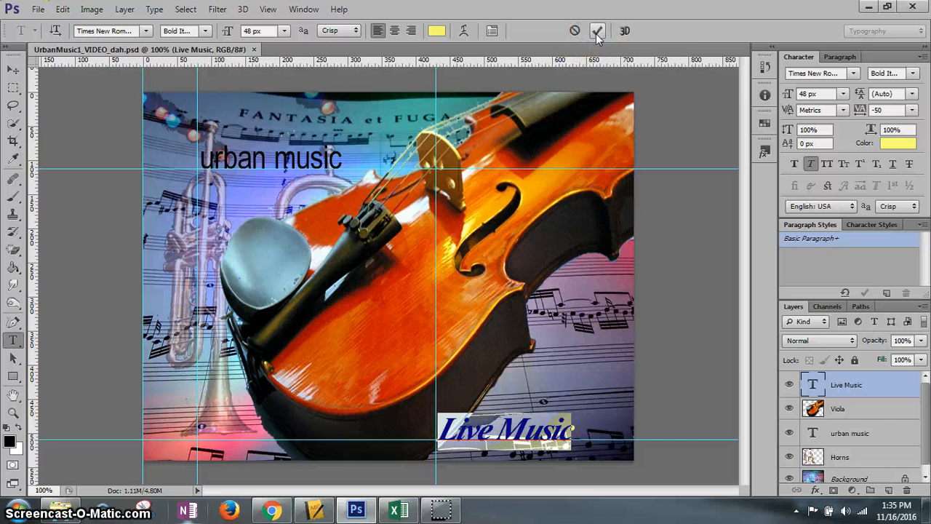
mouse_move(597, 31)
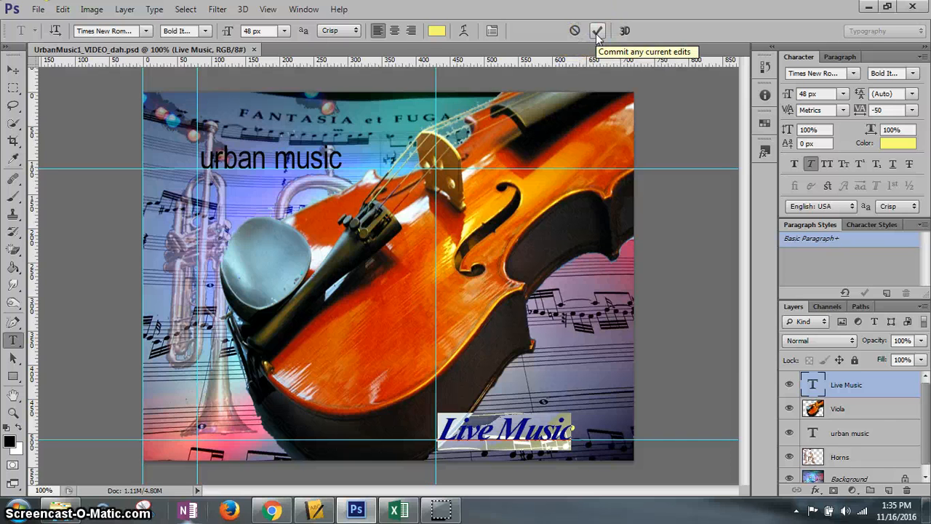
Commit the bold italic yellow Live Music text layer.
click(597, 30)
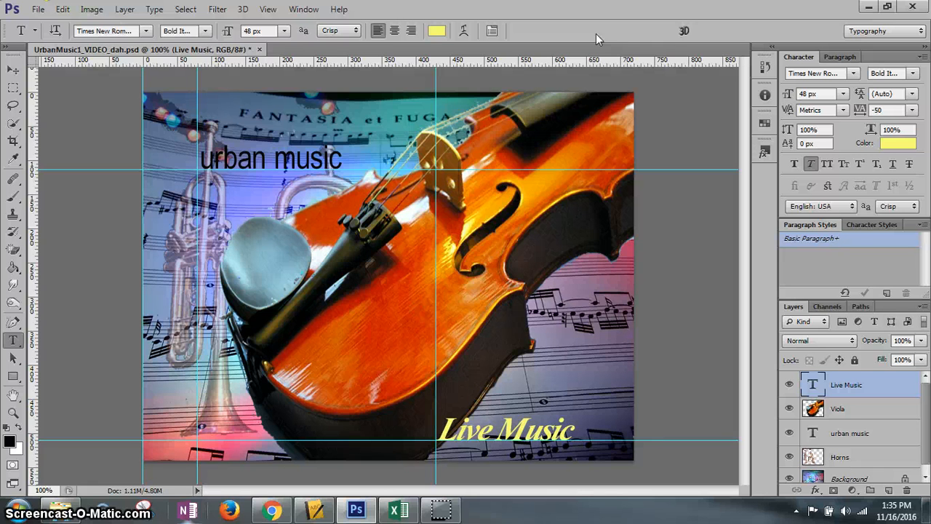
mouse_move(385, 244)
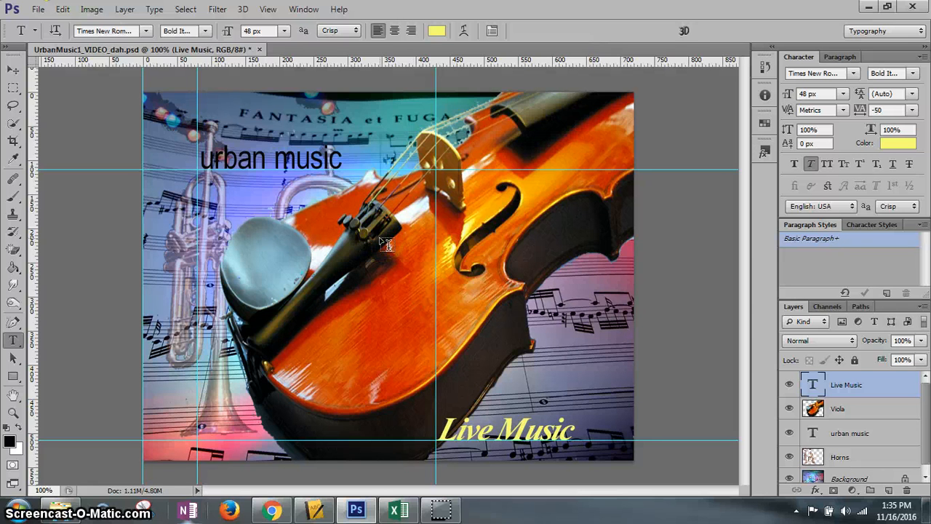